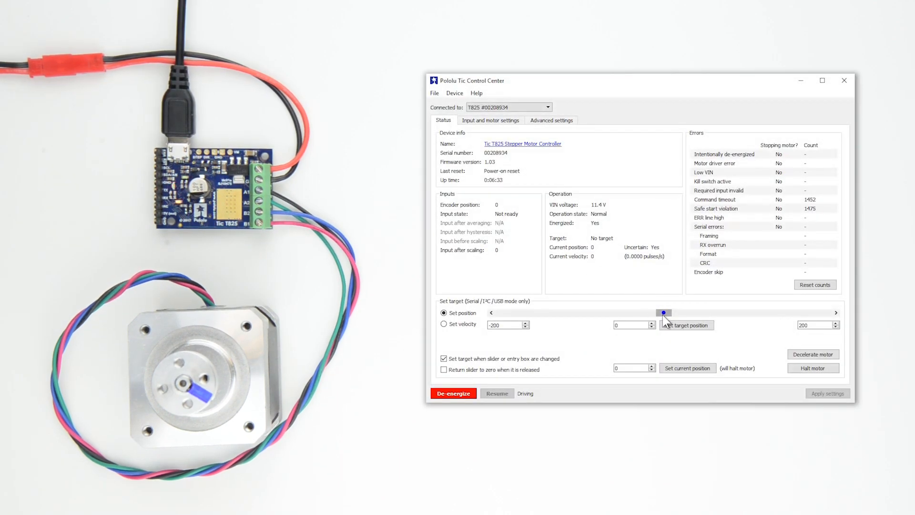
# Search the Pololu site for 'ti' and reach the Tic T825 Connectors Soldered product page
pyautogui.moveTo(662, 313); pyautogui.dragTo(501, 313)
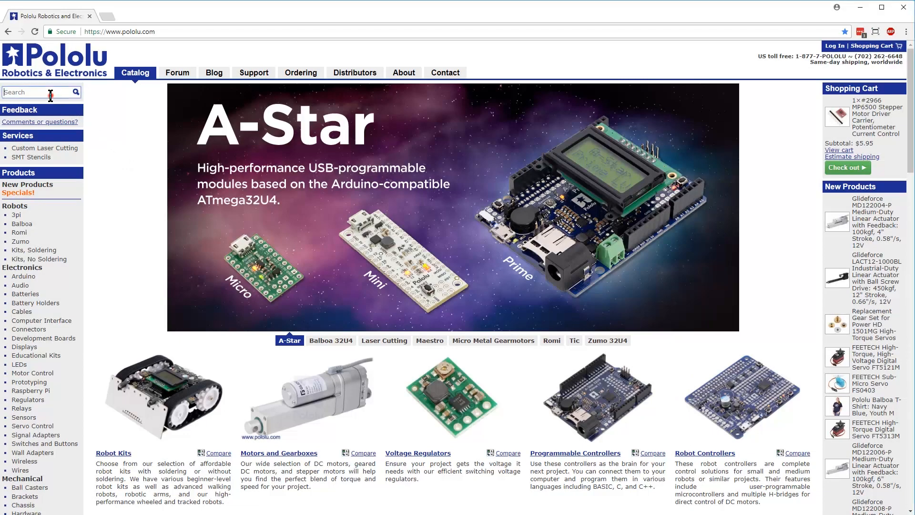
pyautogui.write('ti')
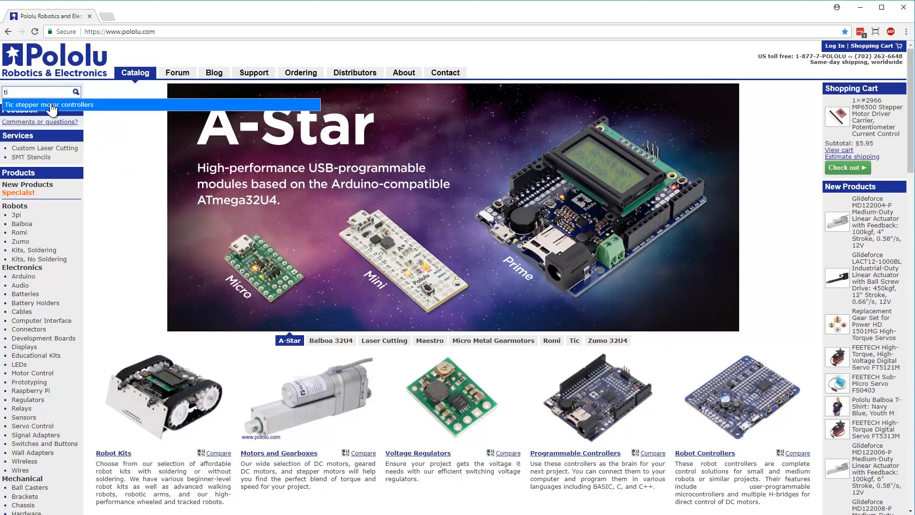
pyautogui.click(50, 104)
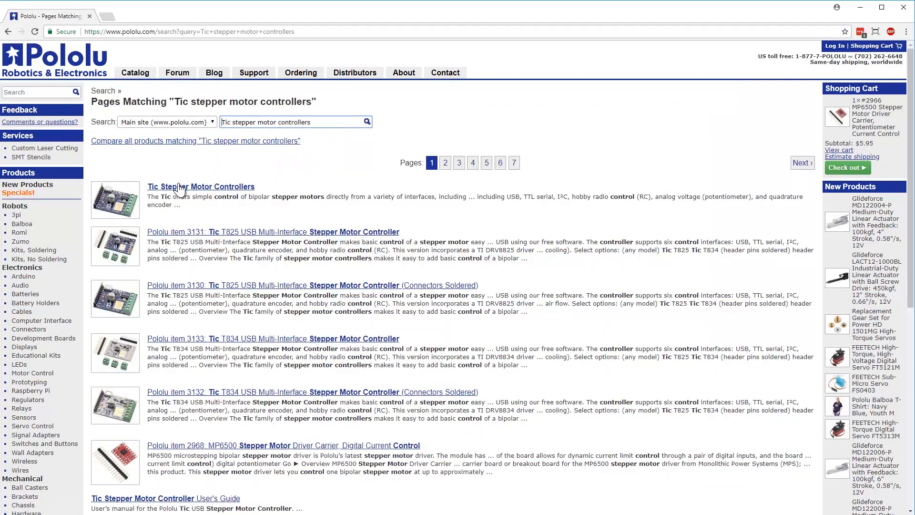
pyautogui.click(201, 186)
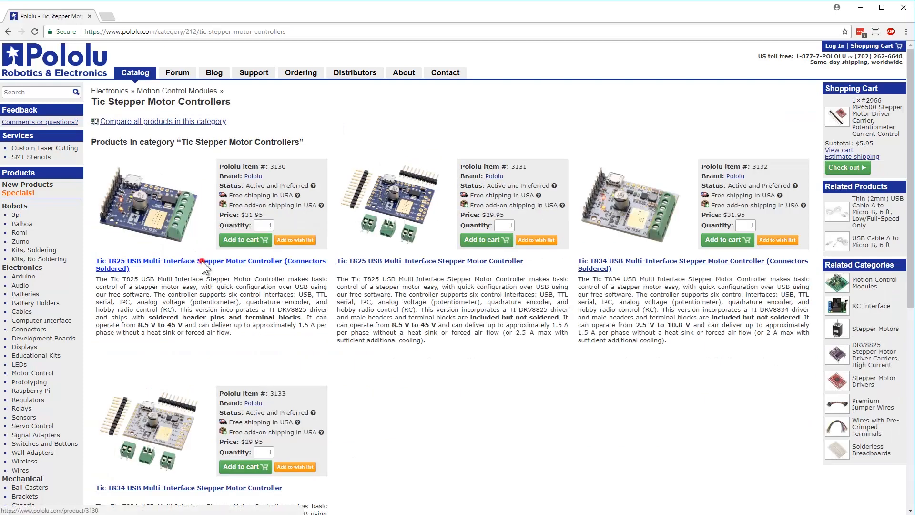
pyautogui.click(210, 265)
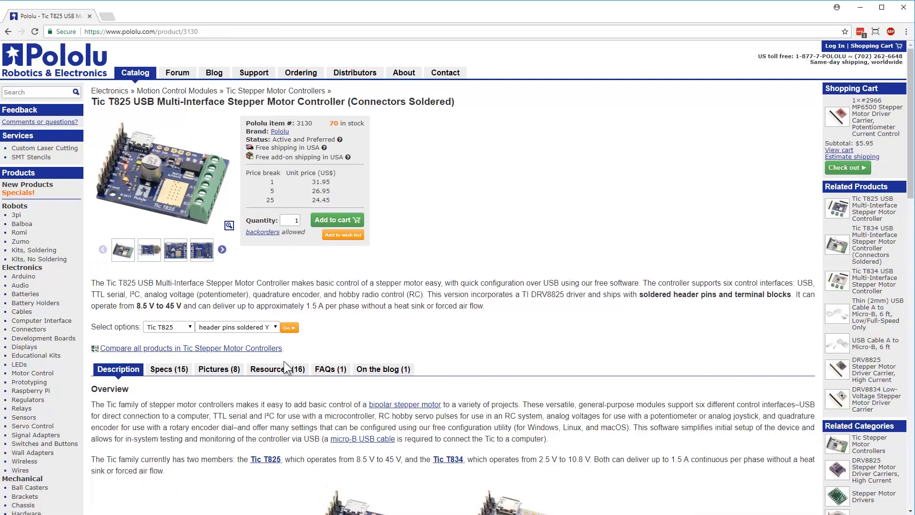
# From the product's Resources, bring up the Tic User's Guide in a new tab
pyautogui.click(276, 368)
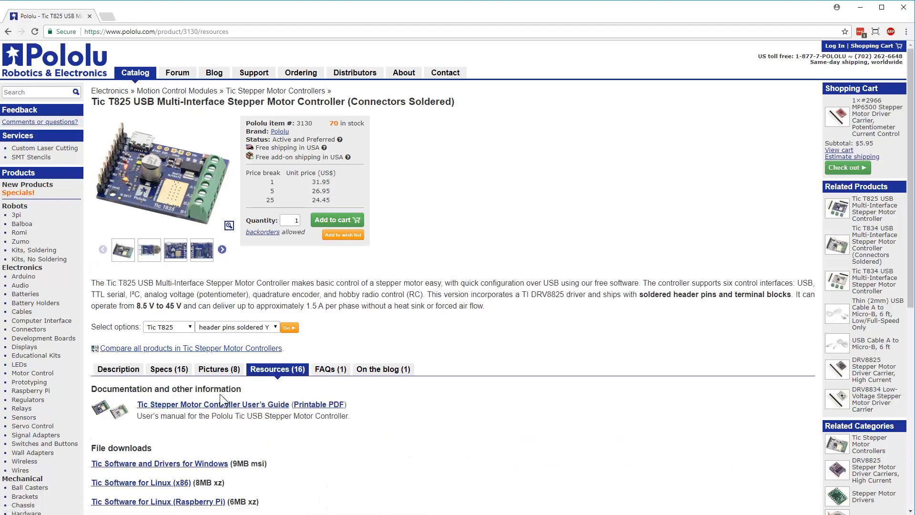
pyautogui.rightClick(221, 404)
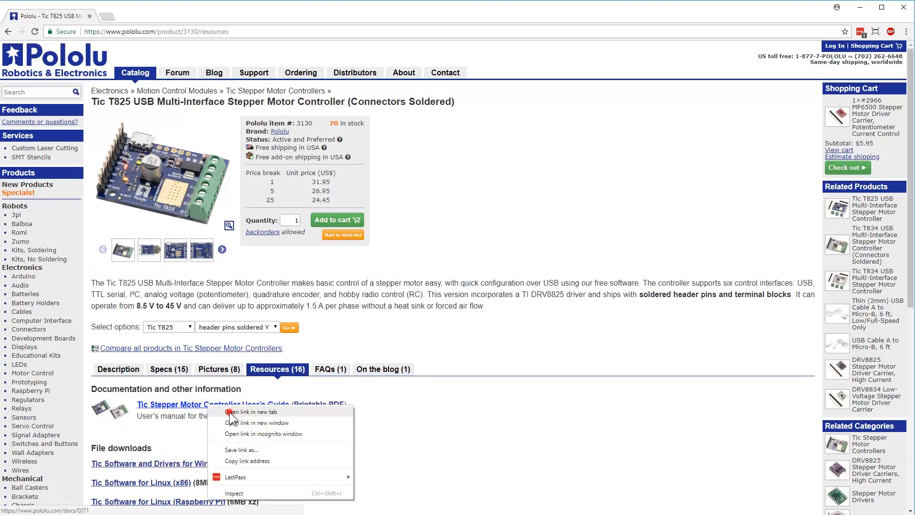
pyautogui.click(251, 411)
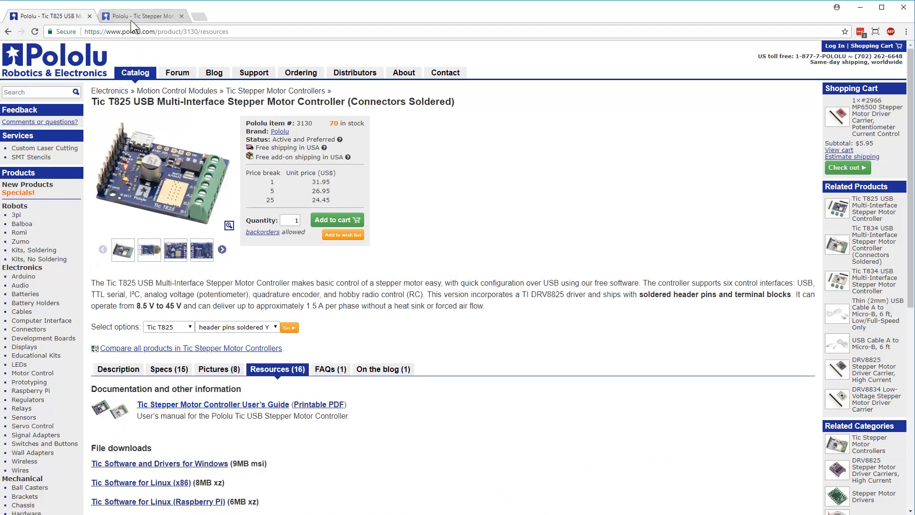
# View the entire Tic User's Guide on a single page and search it for 'rx'
pyautogui.click(213, 404)
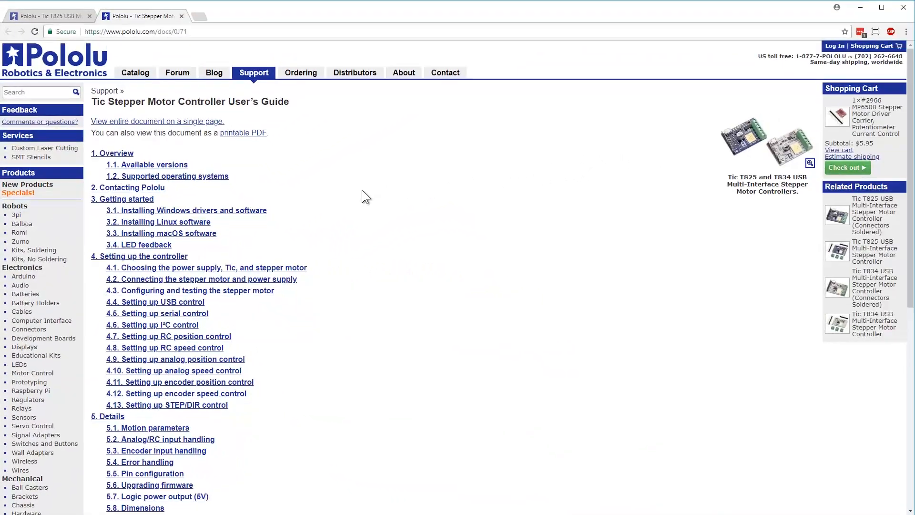
pyautogui.scroll(-3)
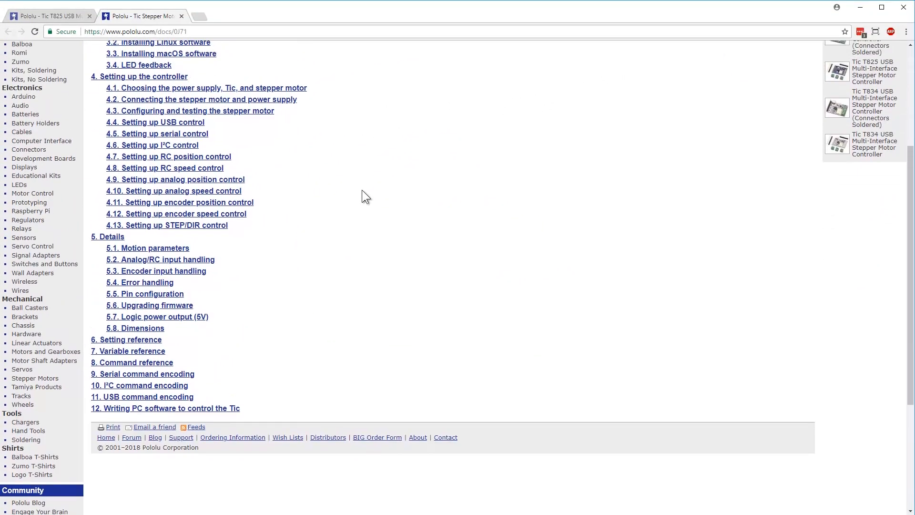
pyautogui.scroll(3)
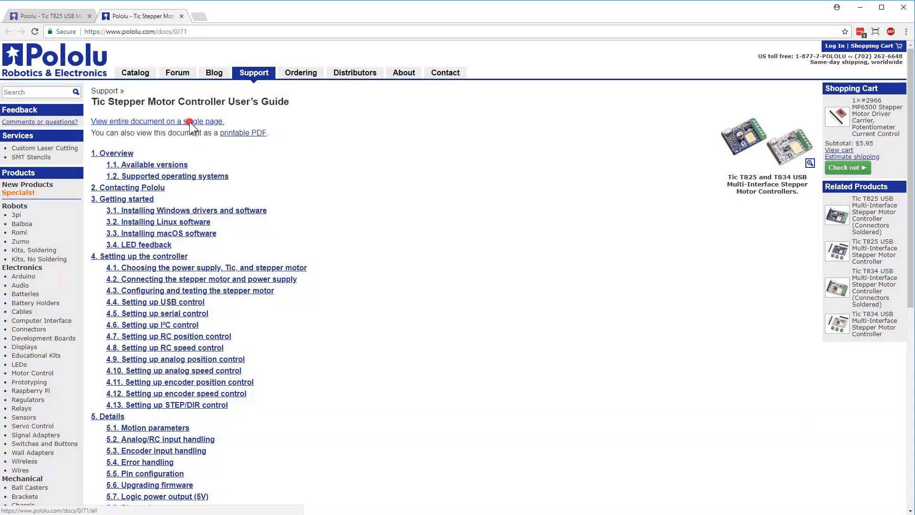
pyautogui.click(158, 120)
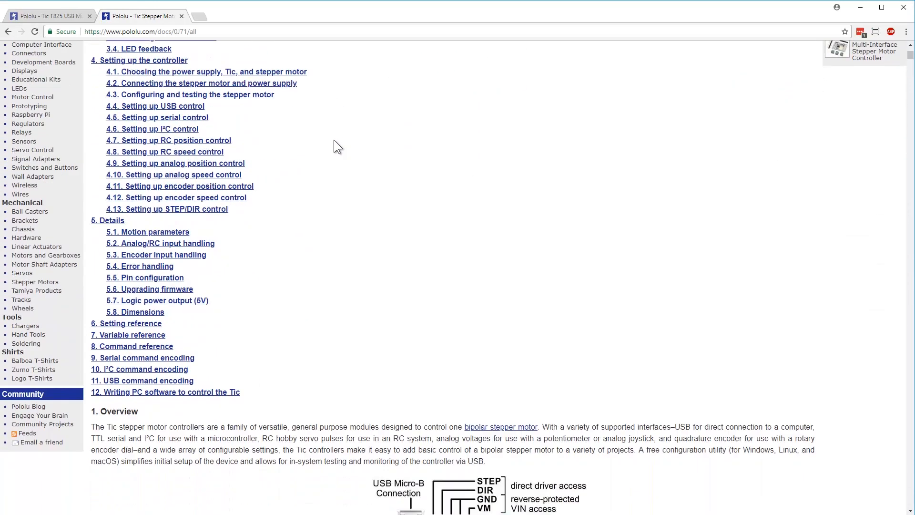
pyautogui.press('ctrl+f')
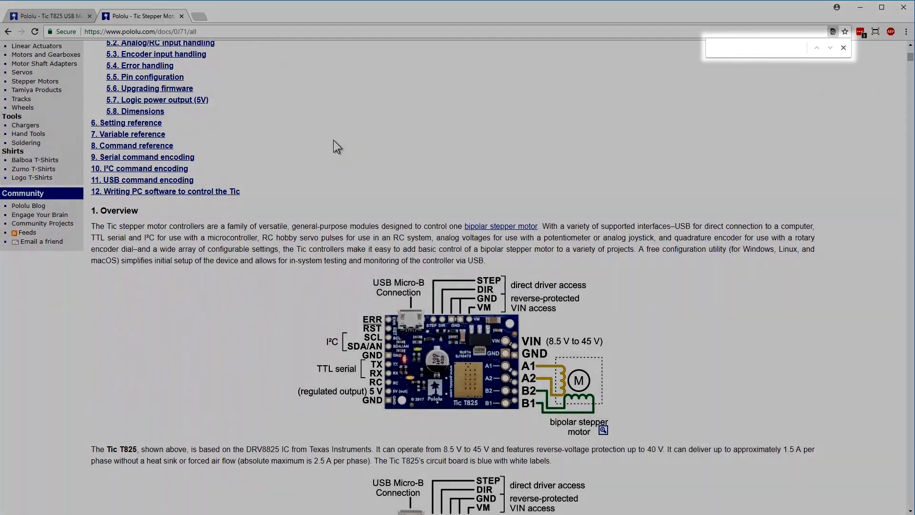
pyautogui.write('rx')
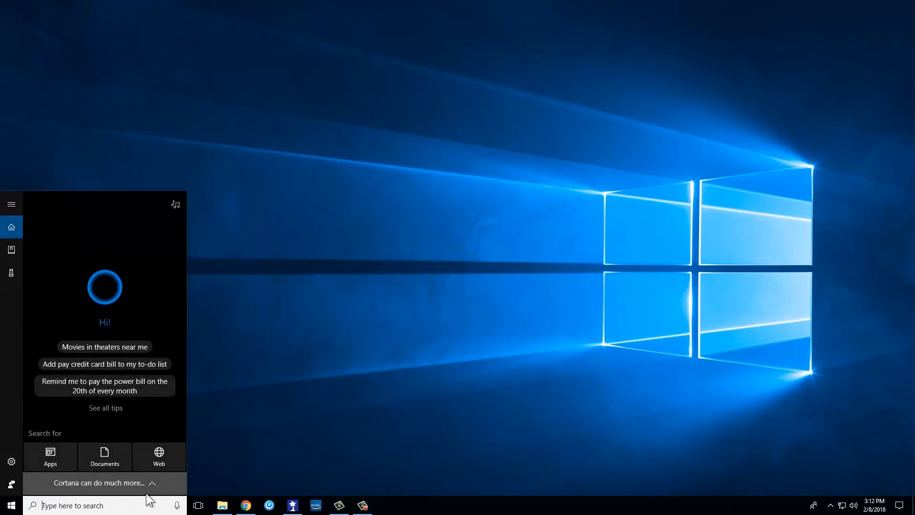
# Launch Tic Control Center from the Start search for 'ti'
pyautogui.write('ti')
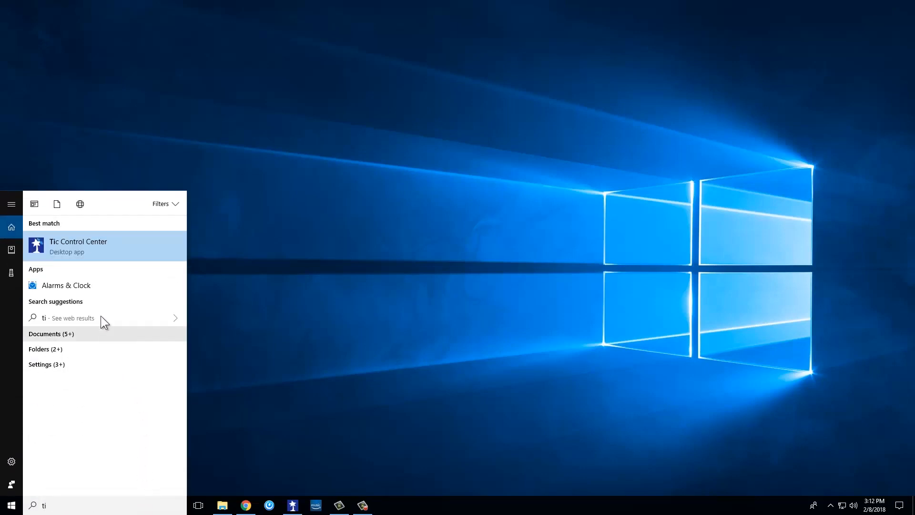
pyautogui.click(78, 246)
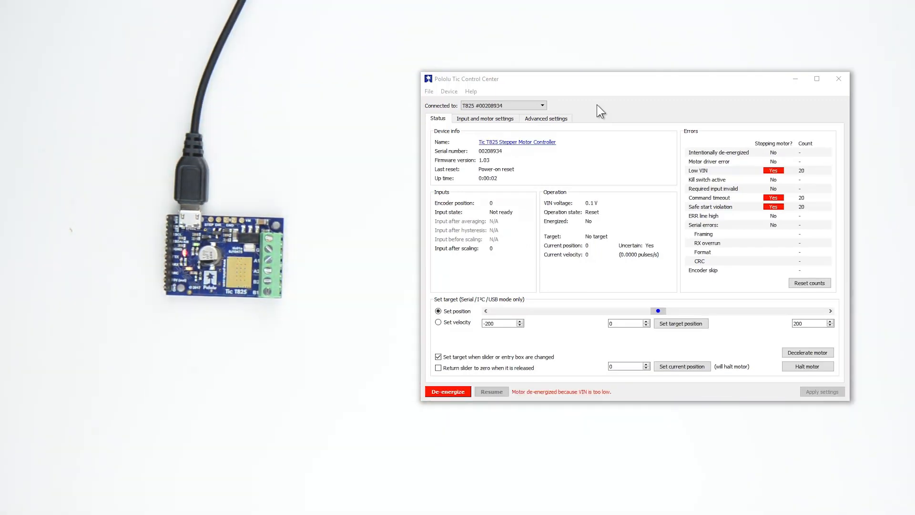
pyautogui.click(542, 105)
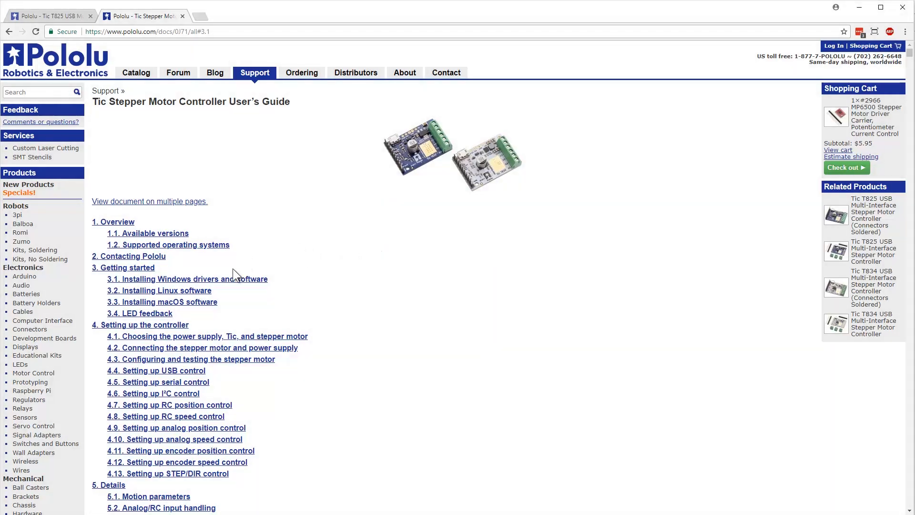
# Jump to guide section 4.1, Choosing the power supply, Tic, and stepper motor
pyautogui.click(187, 279)
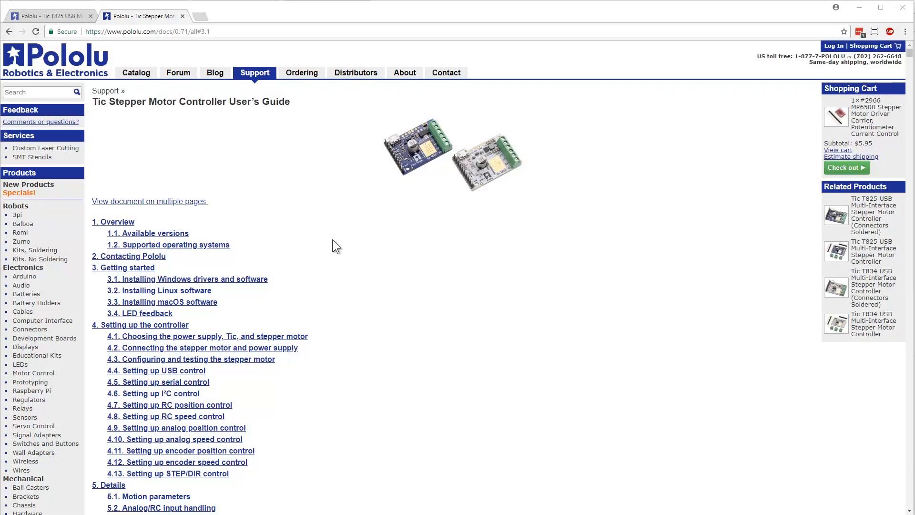
pyautogui.moveTo(315, 343)
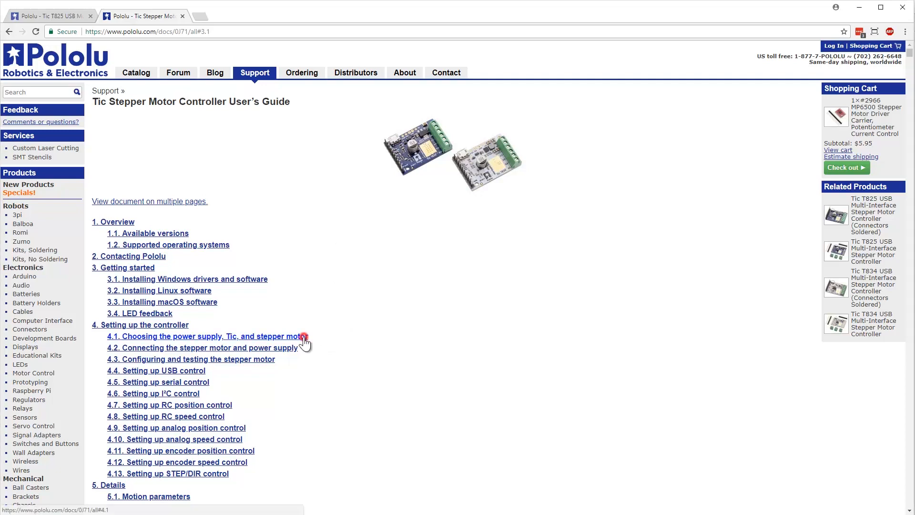
pyautogui.click(204, 335)
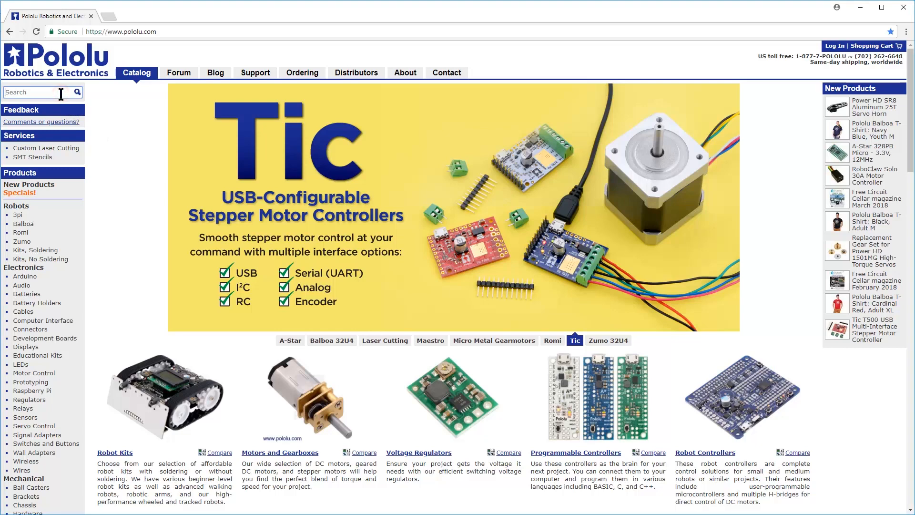
# Search the site for 'stepper' and browse the Stepper Motors category's specification table
pyautogui.write('stepper')
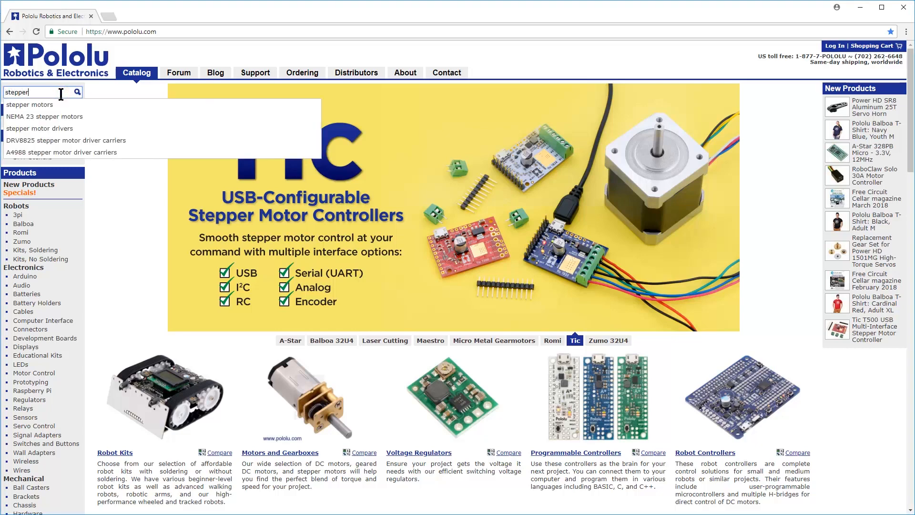
pyautogui.moveTo(29, 104)
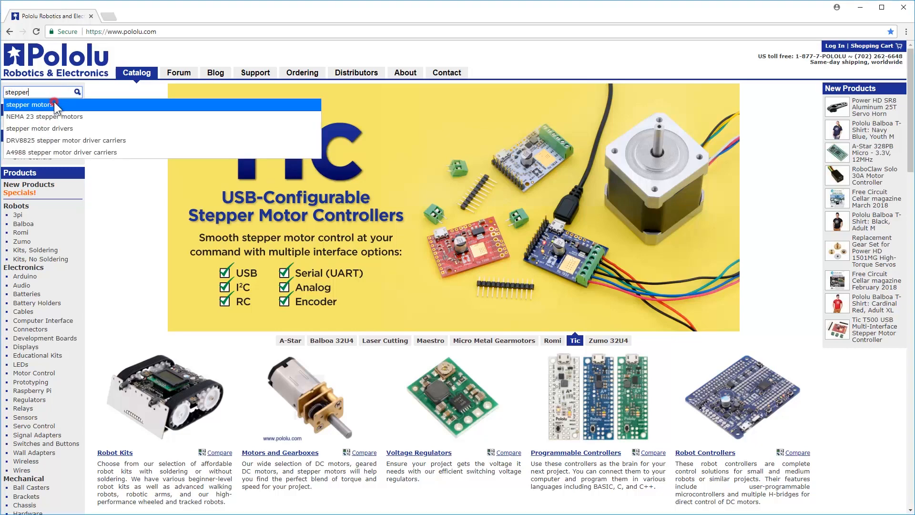
pyautogui.click(30, 104)
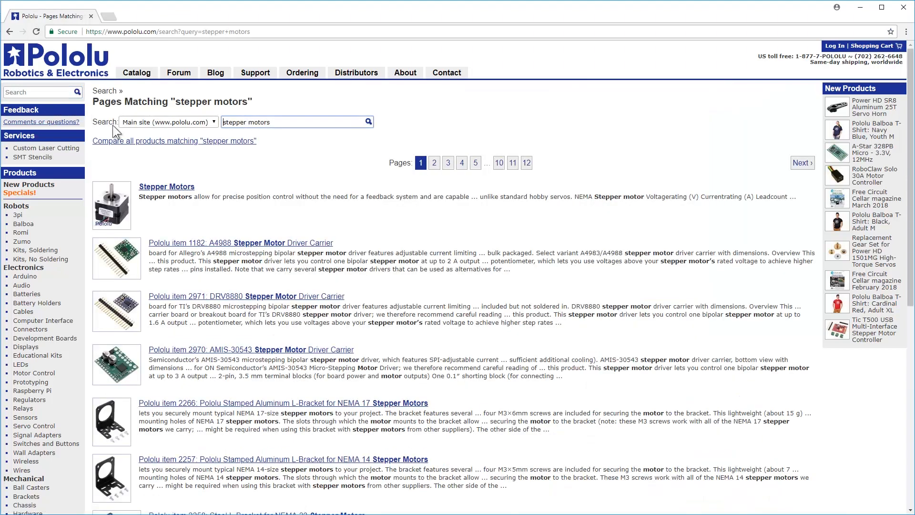
pyautogui.click(166, 187)
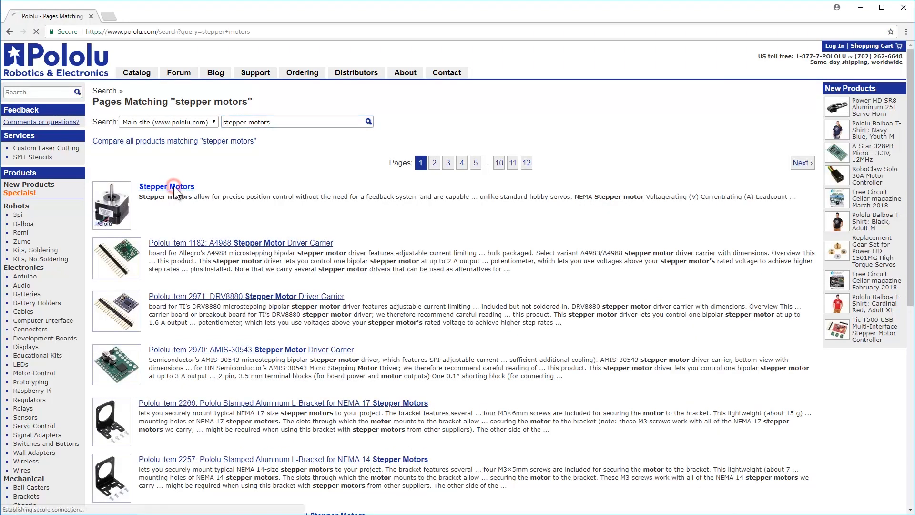
pyautogui.click(166, 187)
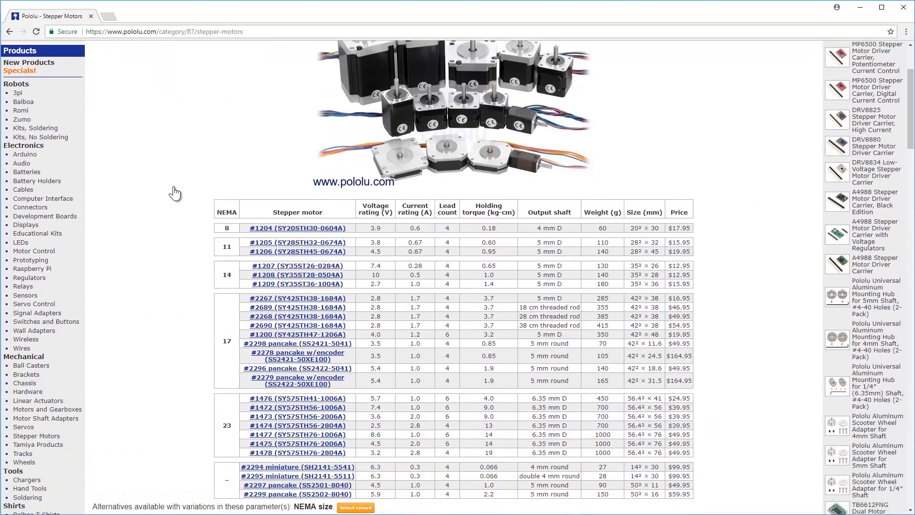
pyautogui.scroll(-3)
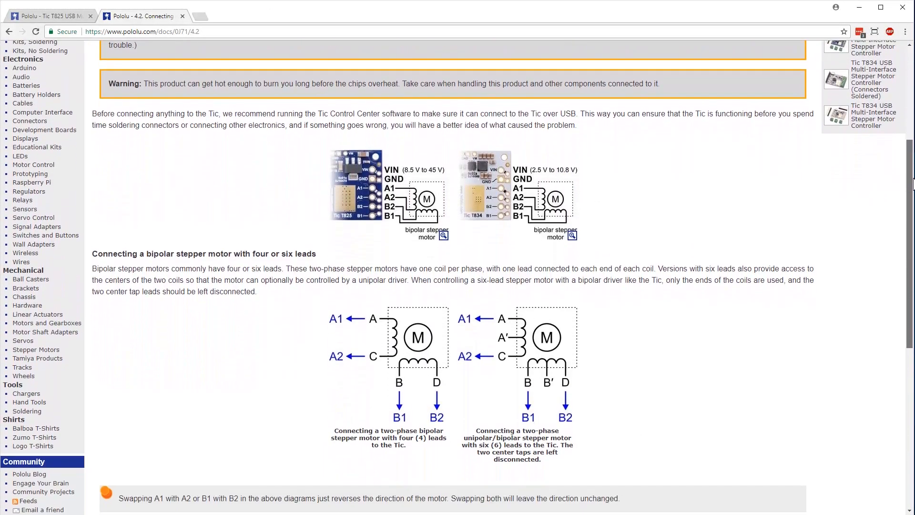
# Scroll section 4.2 down to the bipolar stepper motor wiring diagrams
pyautogui.scroll(-3)
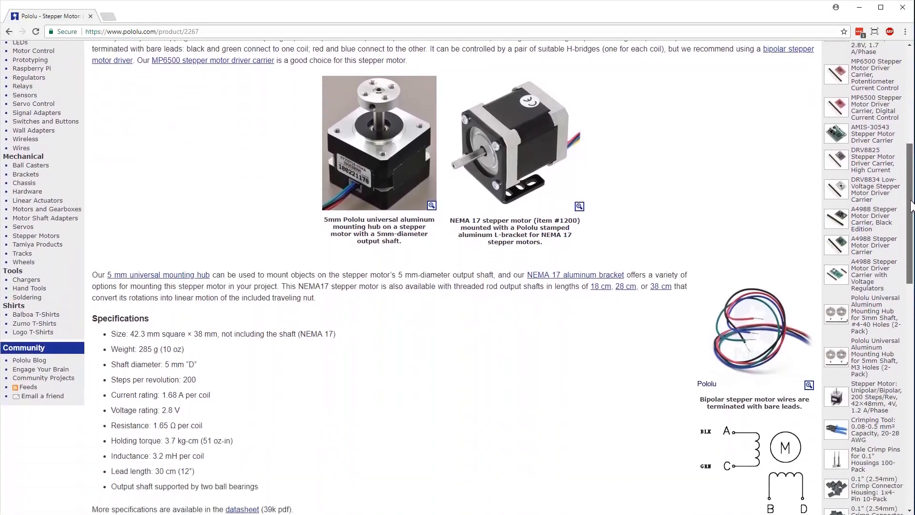
# Scroll the stepper motor product page to its Specifications list with 1.68 A per coil
pyautogui.scroll(-3)
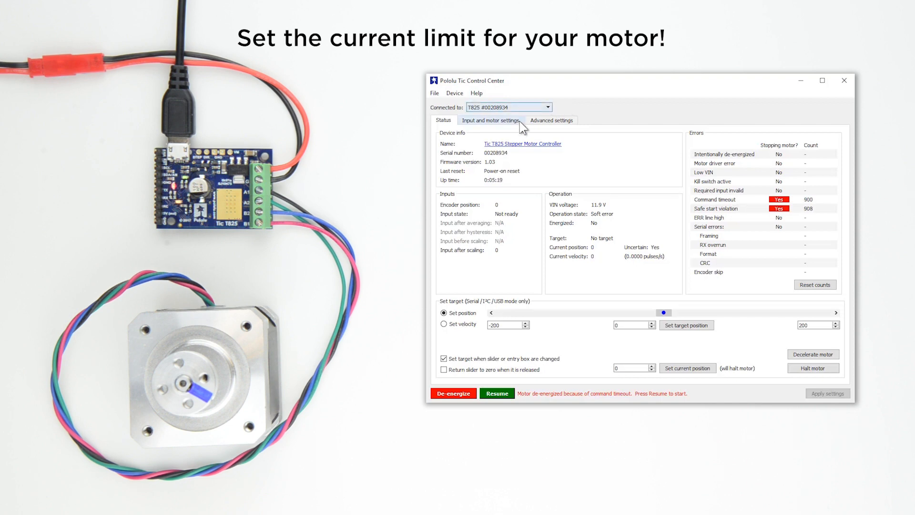
# Set the Tic's current limit to 1472 mA in Input and motor settings and apply it
pyautogui.click(491, 120)
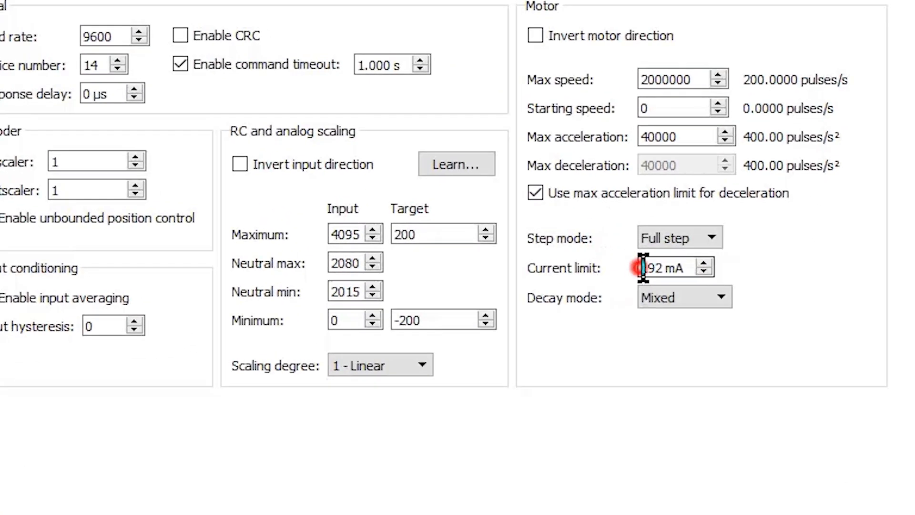
pyautogui.write('15')
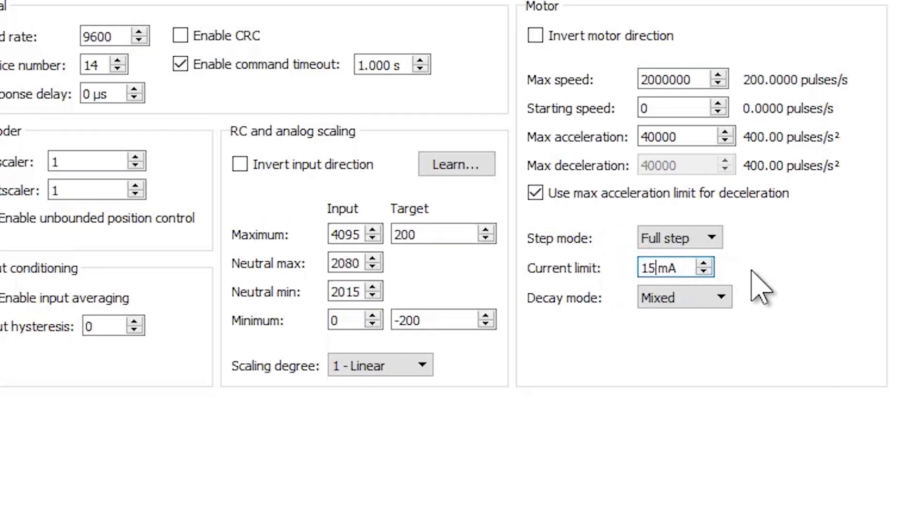
pyautogui.write('1472')
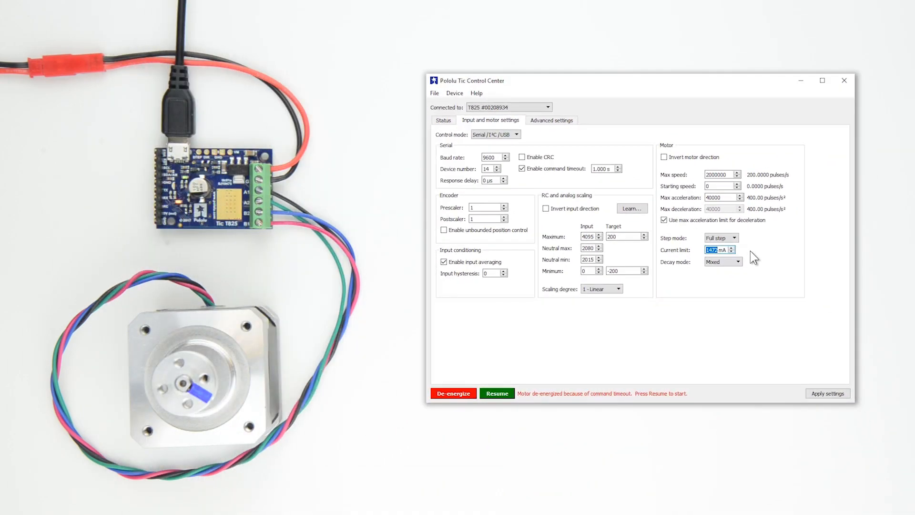
pyautogui.click(827, 393)
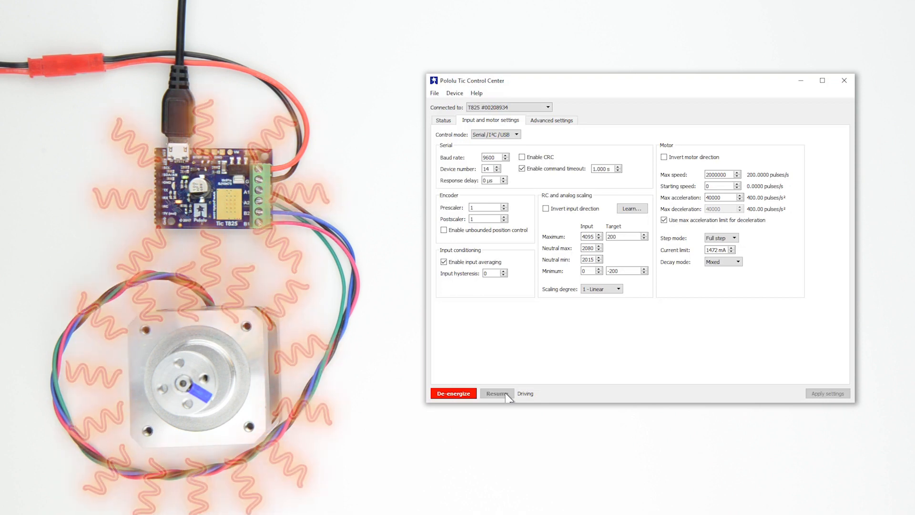
# Resume the motor so the T825 is energized and driving
pyautogui.click(443, 120)
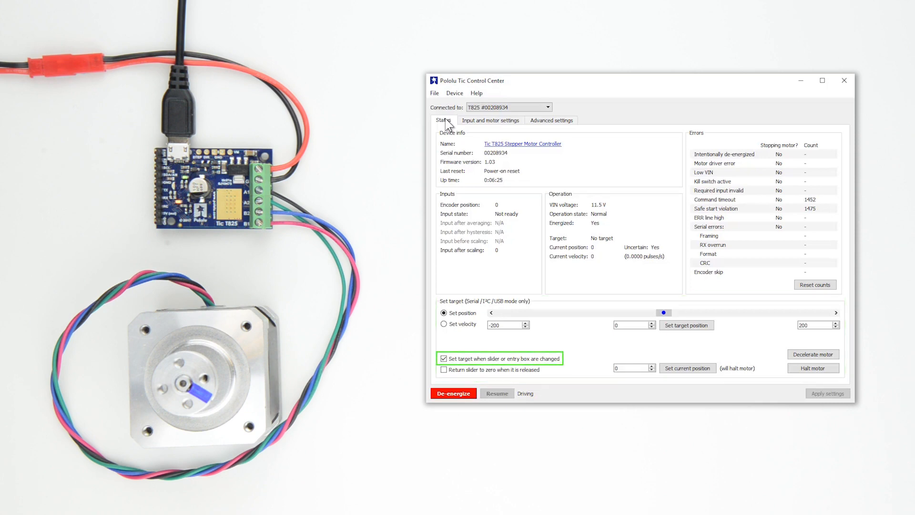
pyautogui.moveTo(662, 320)
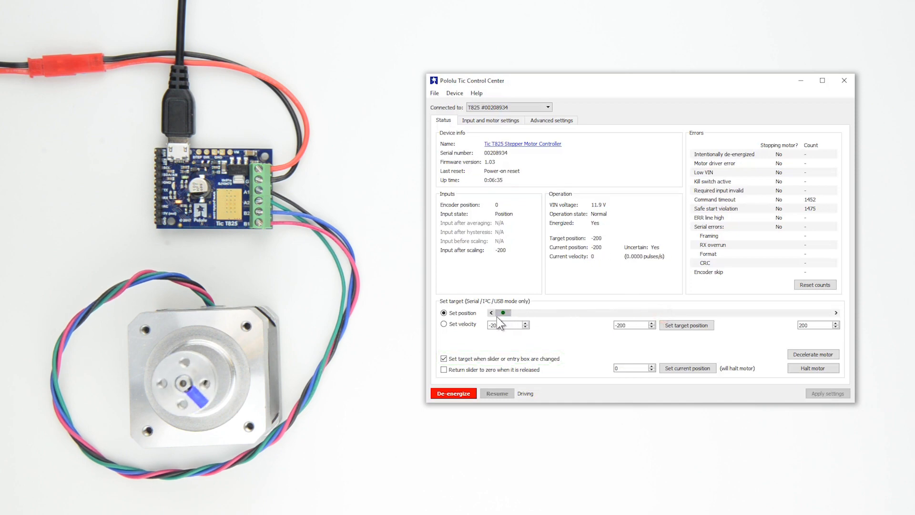
# Move the motor to the lowest position, then send it to position 400
pyautogui.click(835, 312)
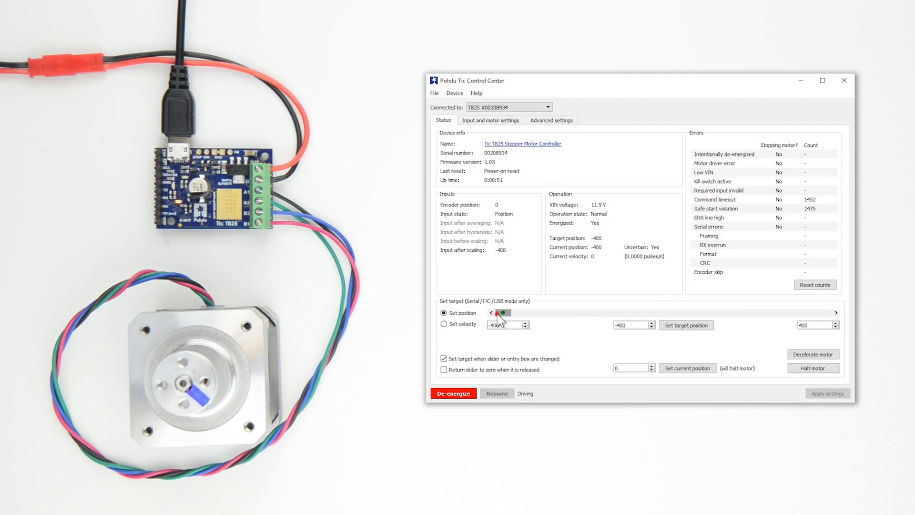
pyautogui.click(835, 312)
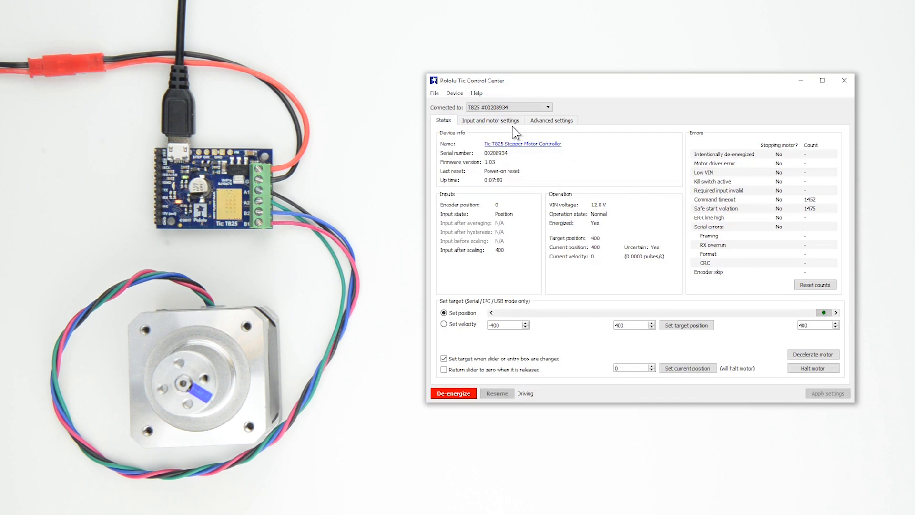
# Set the step mode to 1/4 step and apply it to the Tic
pyautogui.click(491, 120)
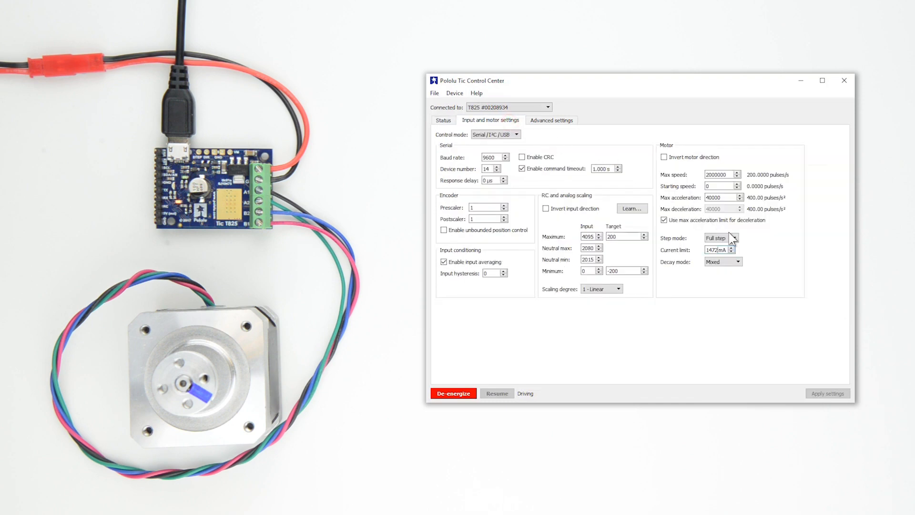
pyautogui.click(736, 237)
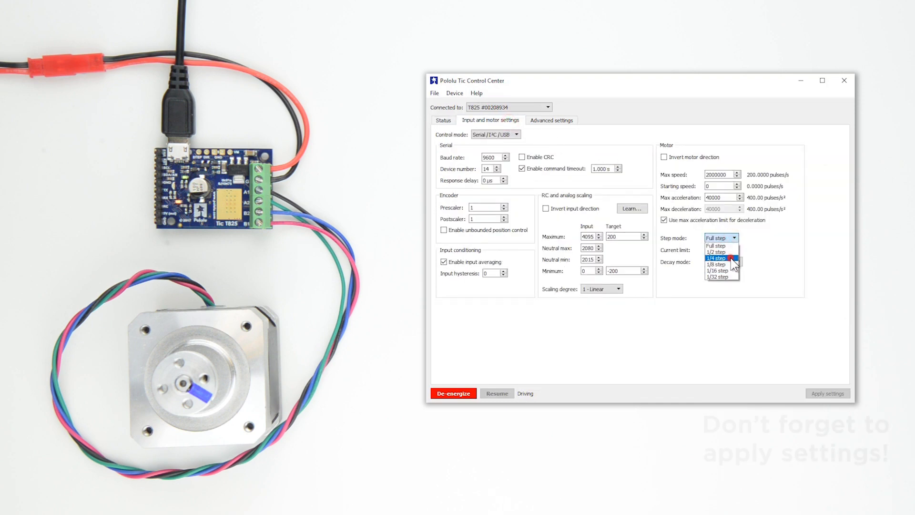
pyautogui.click(716, 258)
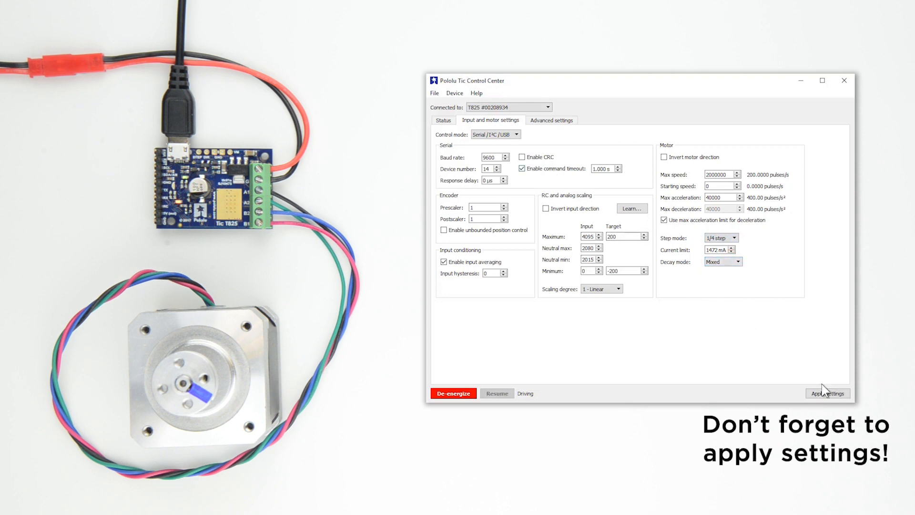
pyautogui.click(827, 393)
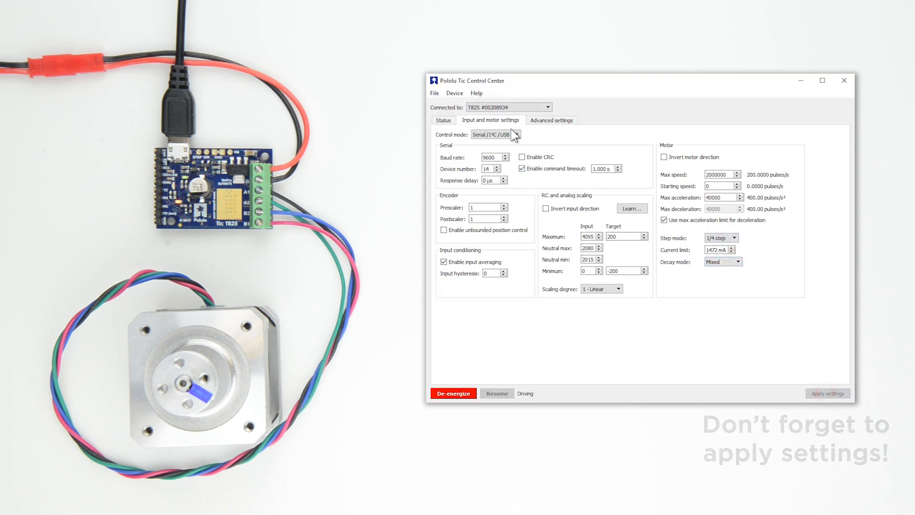
# Change the step mode to 1/16 step with slow decay and return to the status readout
pyautogui.click(442, 120)
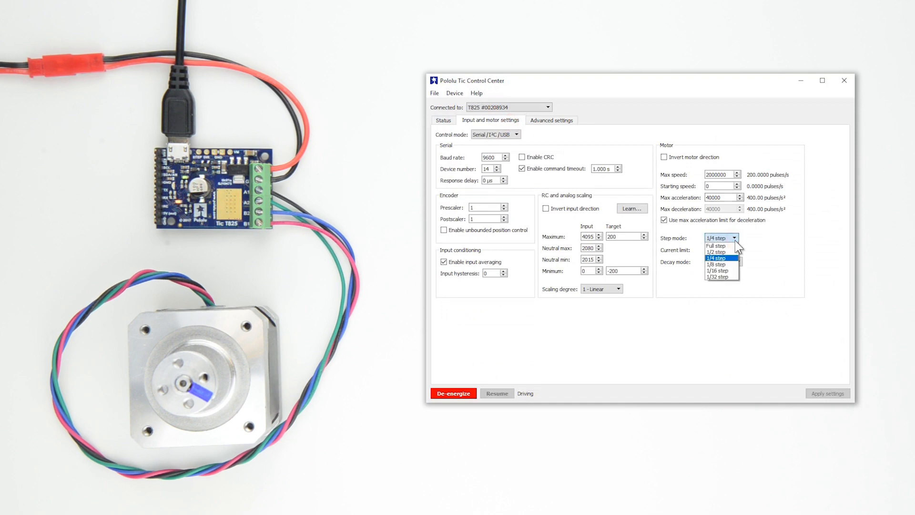
pyautogui.click(717, 270)
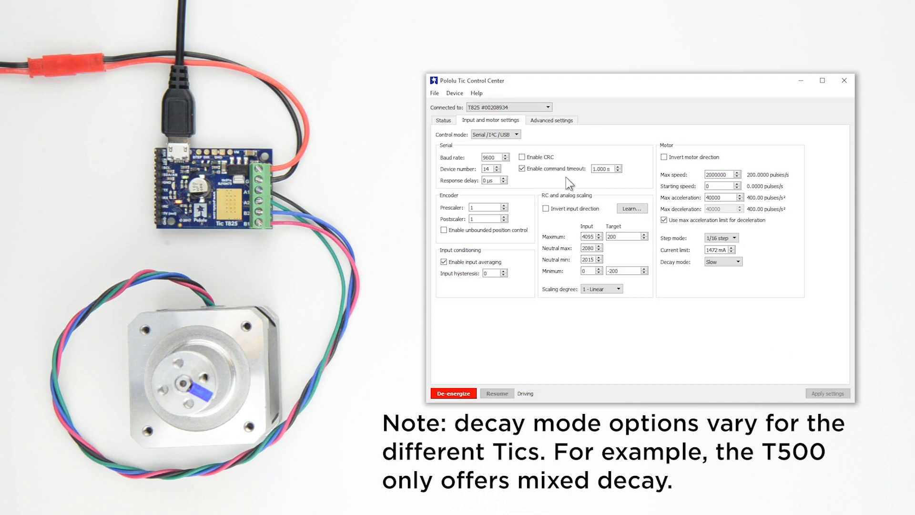
pyautogui.click(442, 119)
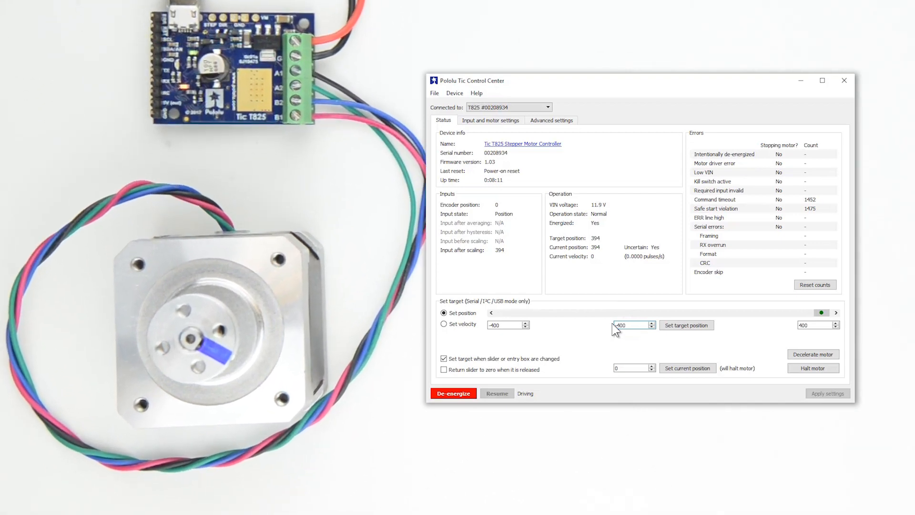
# Test moves to target positions -400 and 400, then set step mode back to Full step
pyautogui.write('-400')
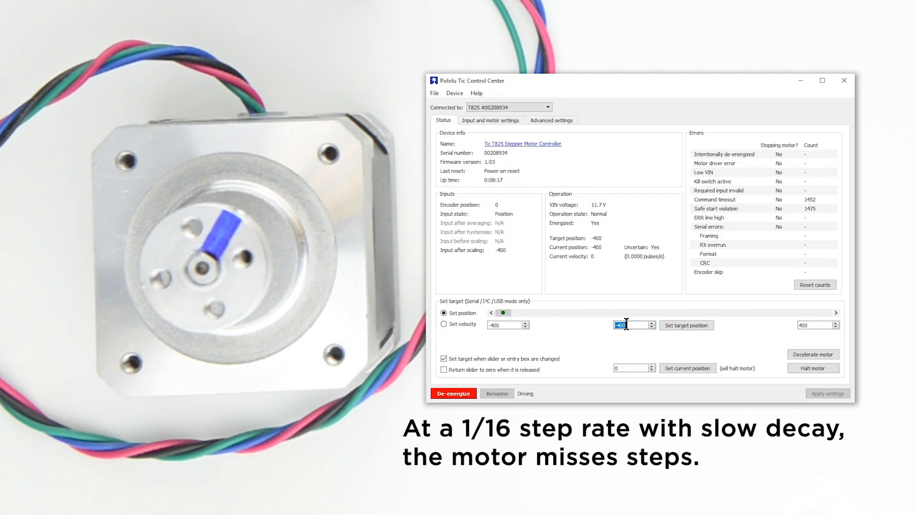
pyautogui.write('400')
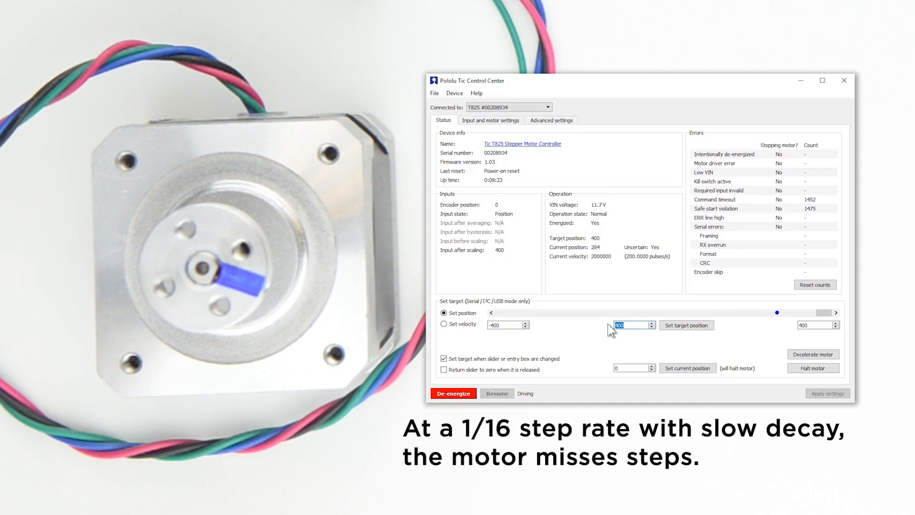
pyautogui.click(490, 120)
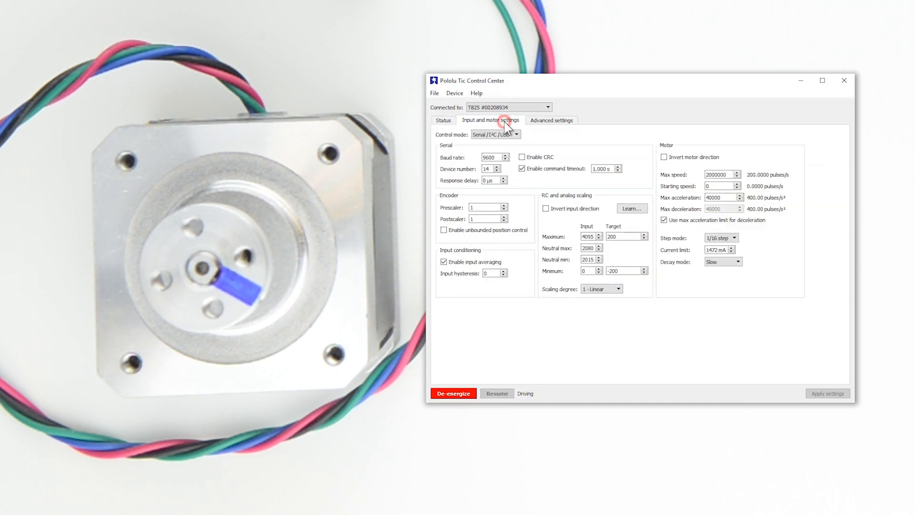
pyautogui.click(722, 261)
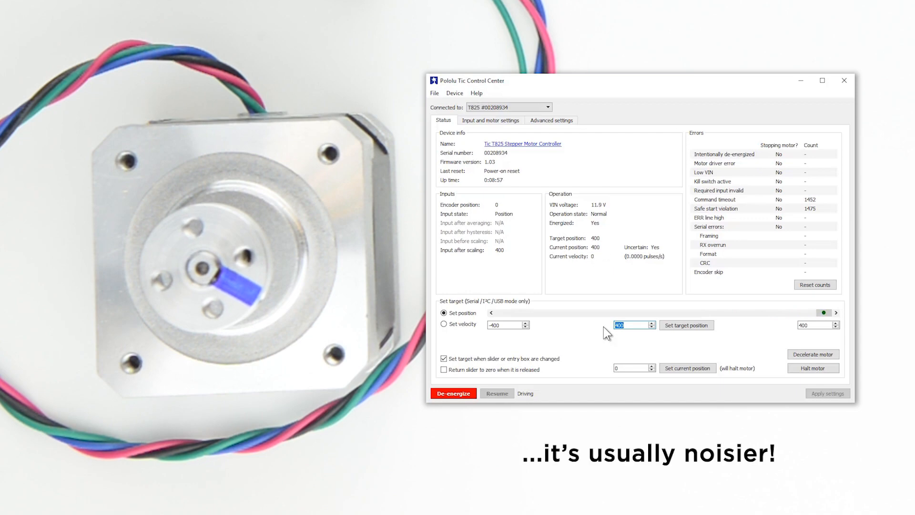
# Set the decay mode to Mixed and return to the status readout
pyautogui.click(490, 119)
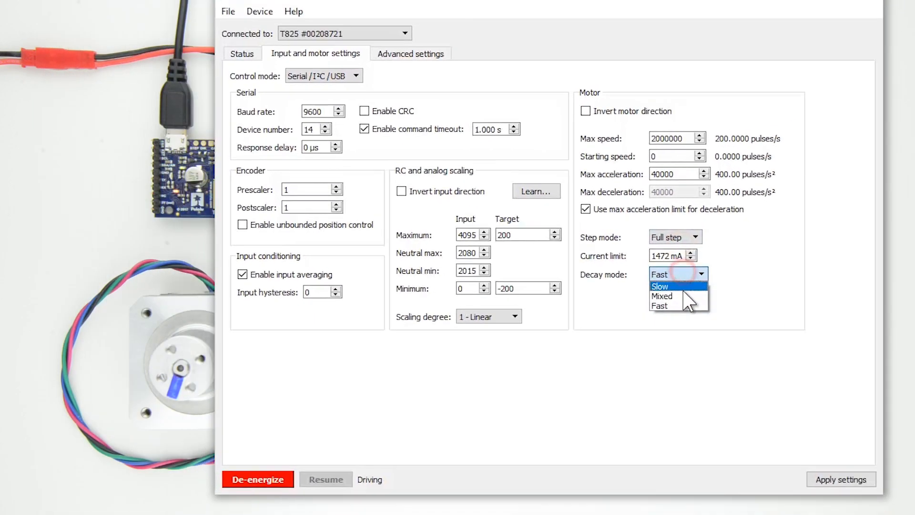
pyautogui.click(662, 296)
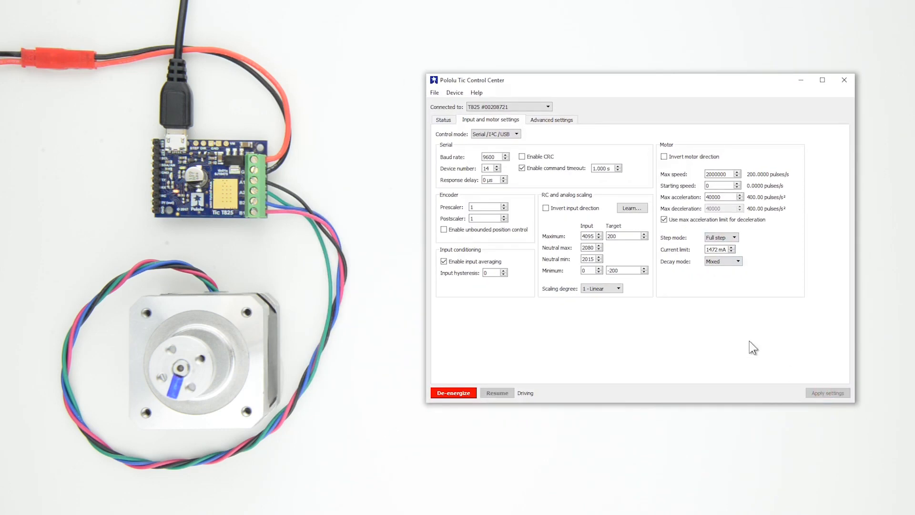
pyautogui.click(442, 119)
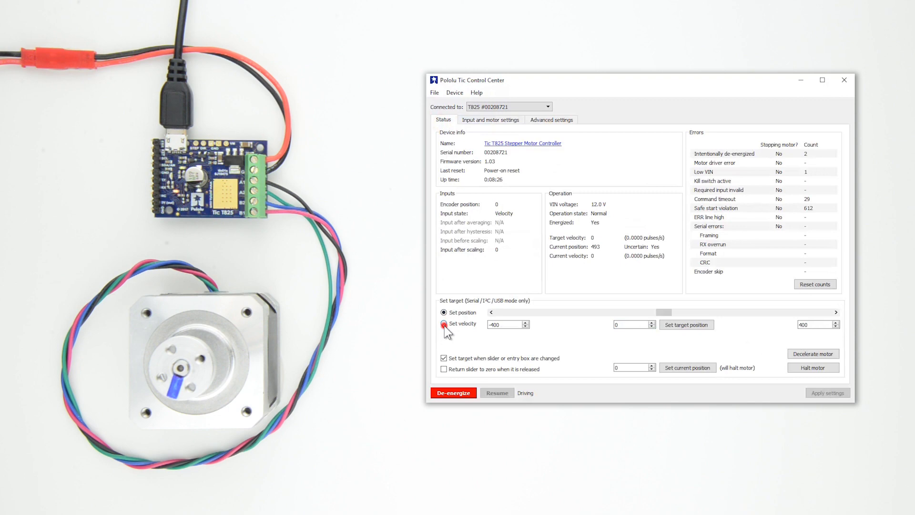
# Select Set velocity targeting, giving a ±400 pulses/s range
pyautogui.click(444, 324)
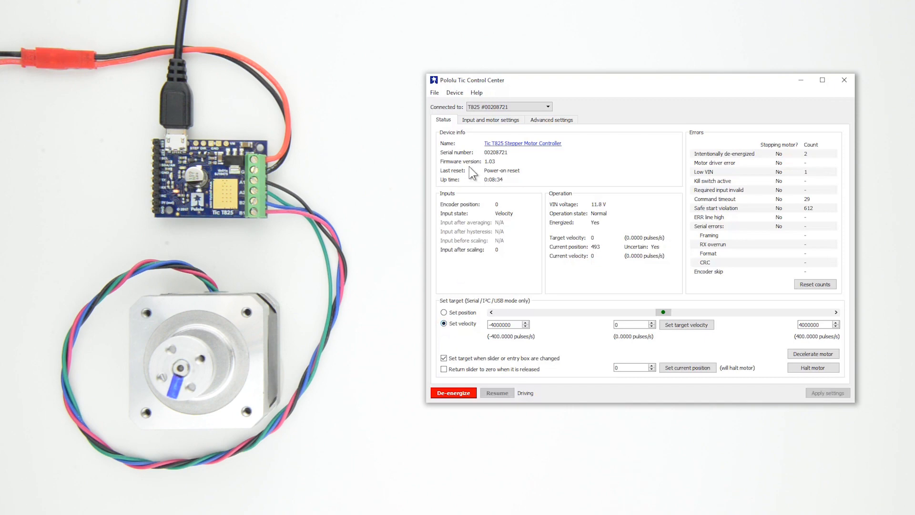
pyautogui.click(491, 120)
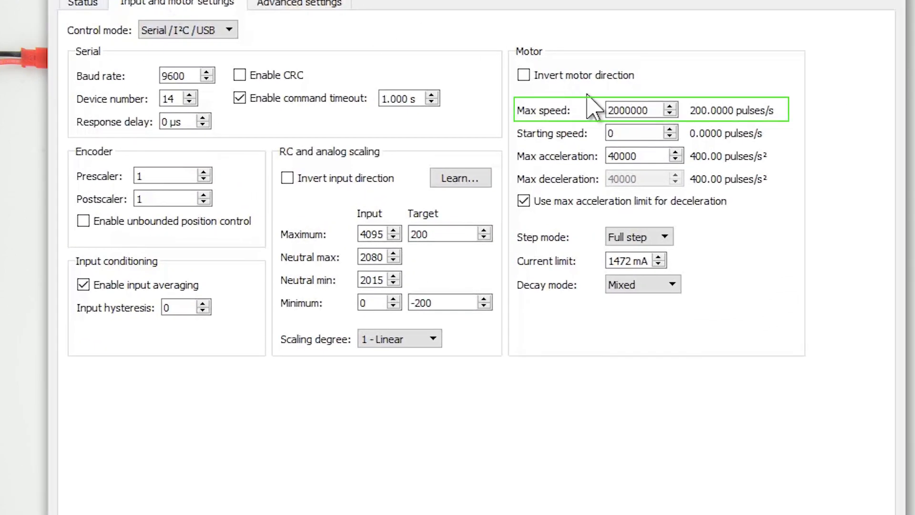
pyautogui.write('500000000')
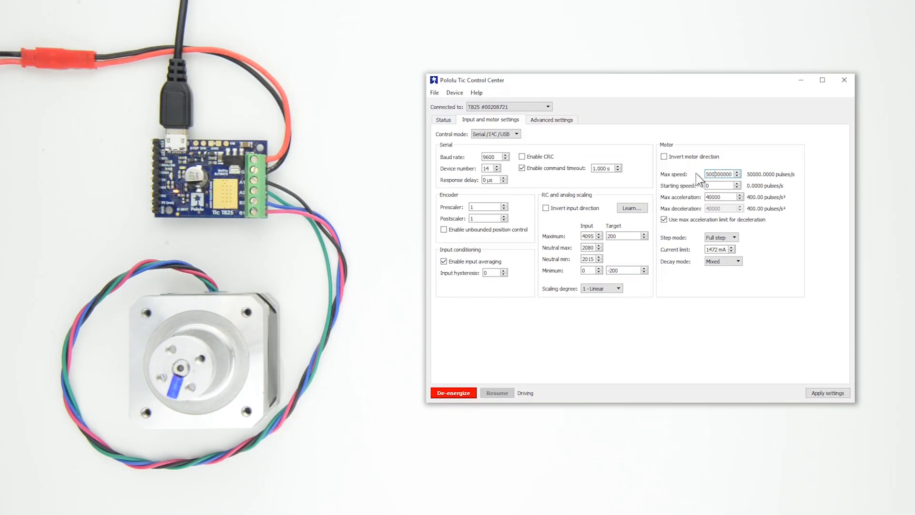
pyautogui.click(827, 392)
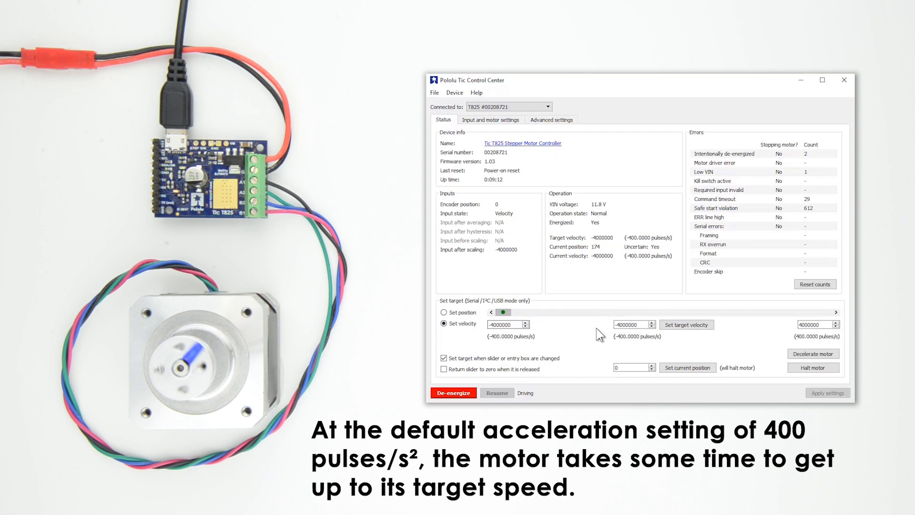
pyautogui.moveTo(583, 333)
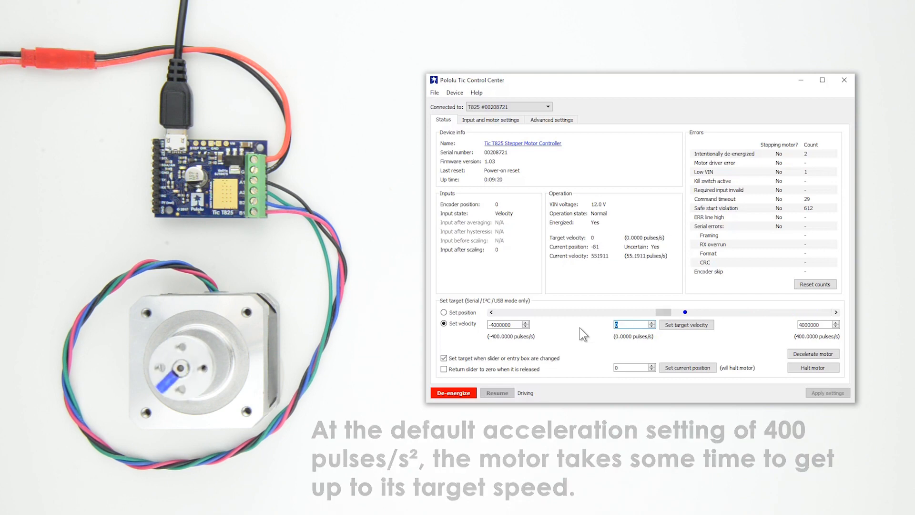
pyautogui.click(490, 119)
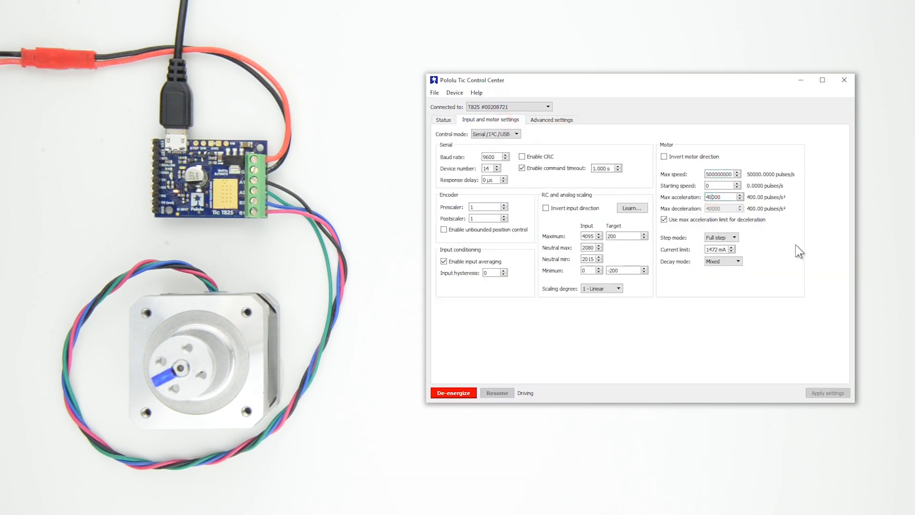
pyautogui.click(443, 119)
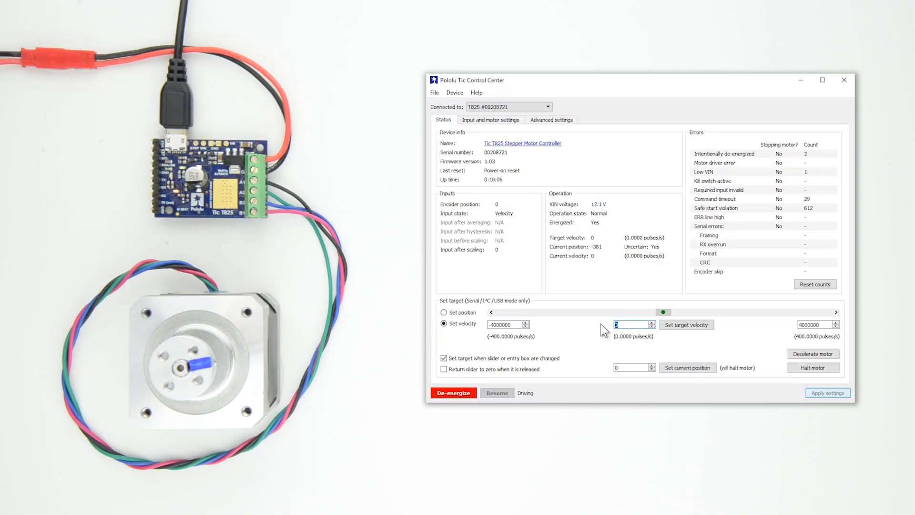
# Enter target velocities 100 then 15000 and command the motor to run at the new velocity
pyautogui.click(444, 324)
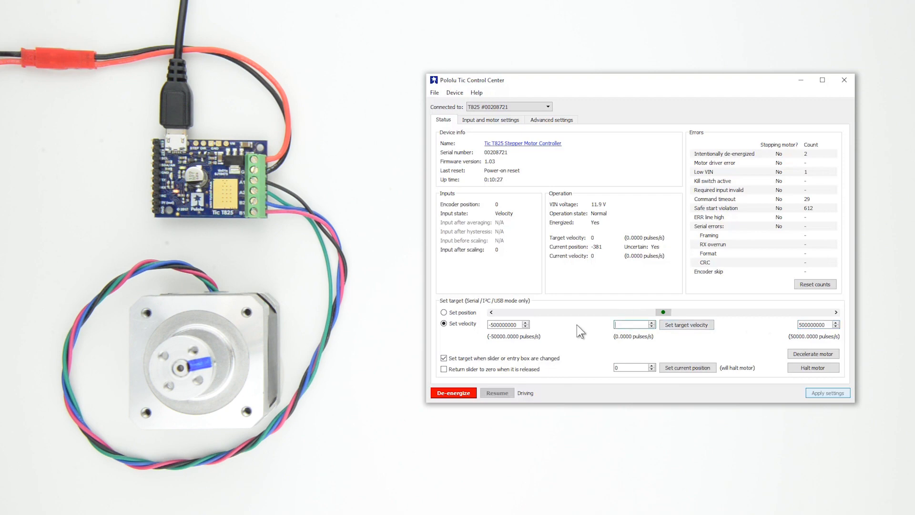
pyautogui.write('100')
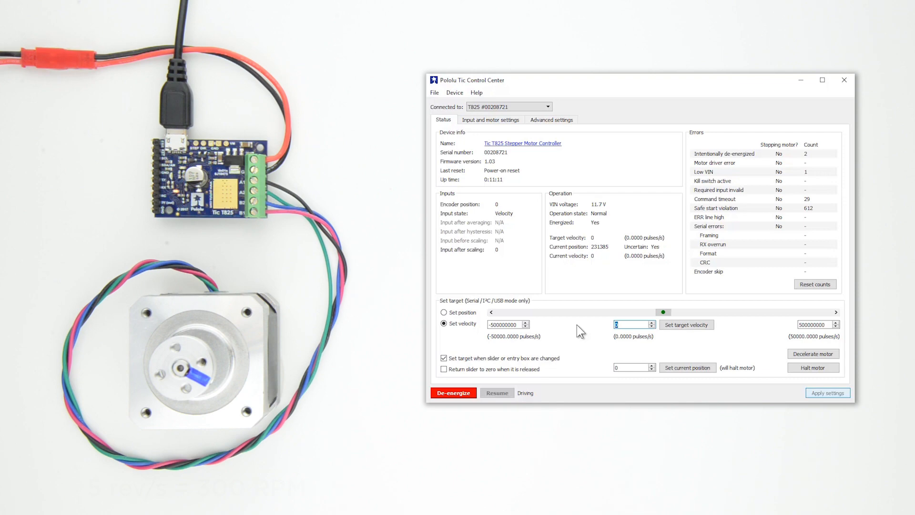
pyautogui.write('150000000')
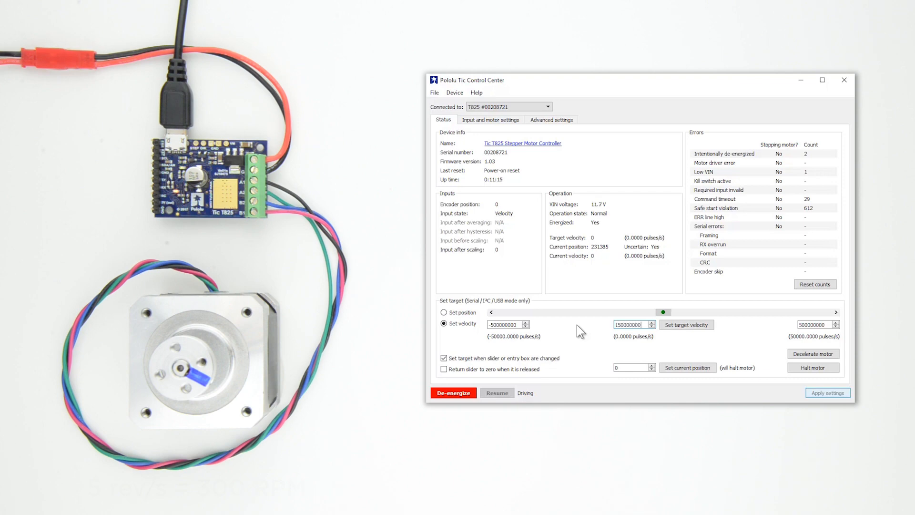
pyautogui.click(686, 324)
pyautogui.write('0')
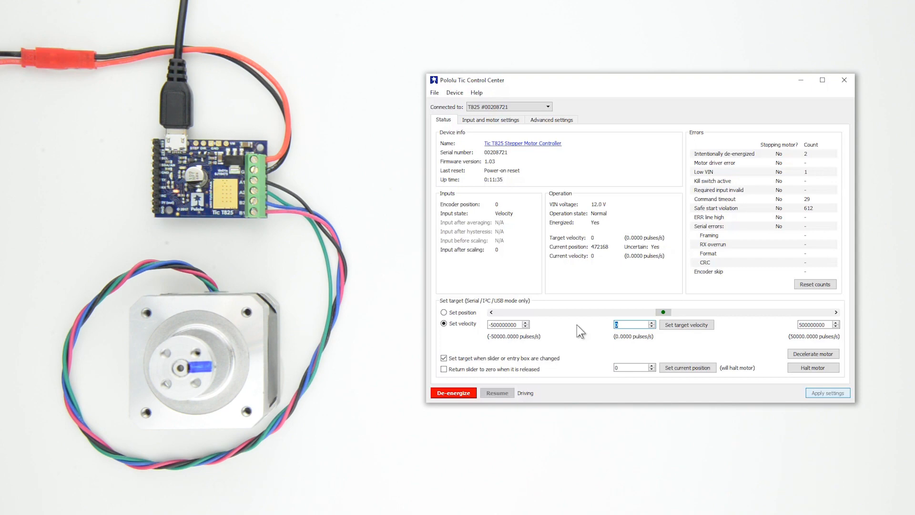
pyautogui.click(454, 392)
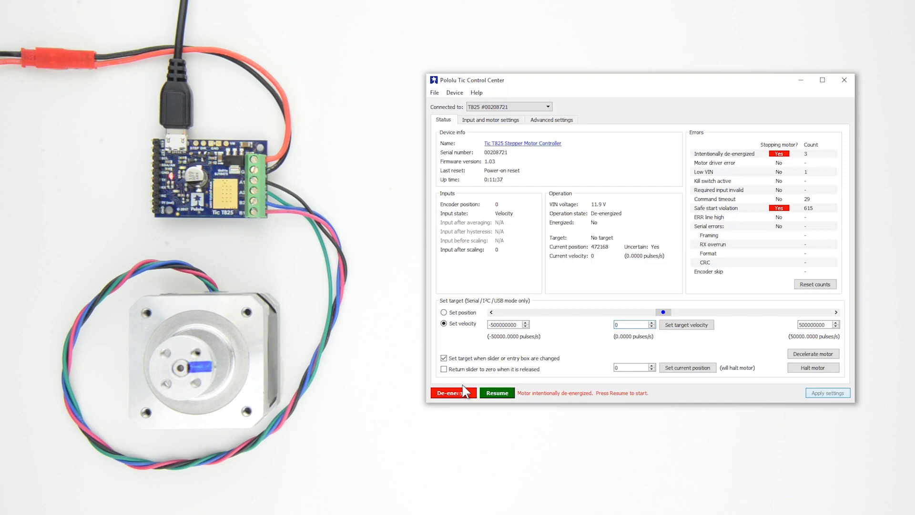
pyautogui.click(490, 120)
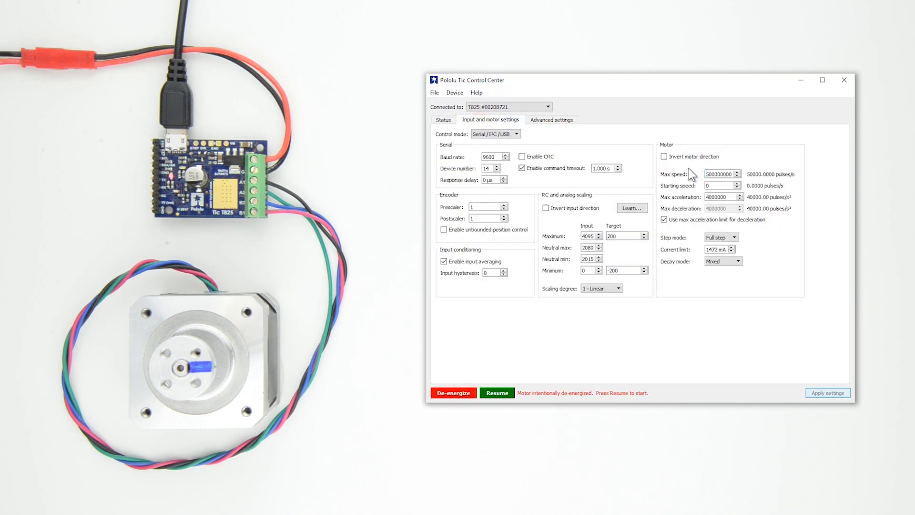
pyautogui.write('160000000')
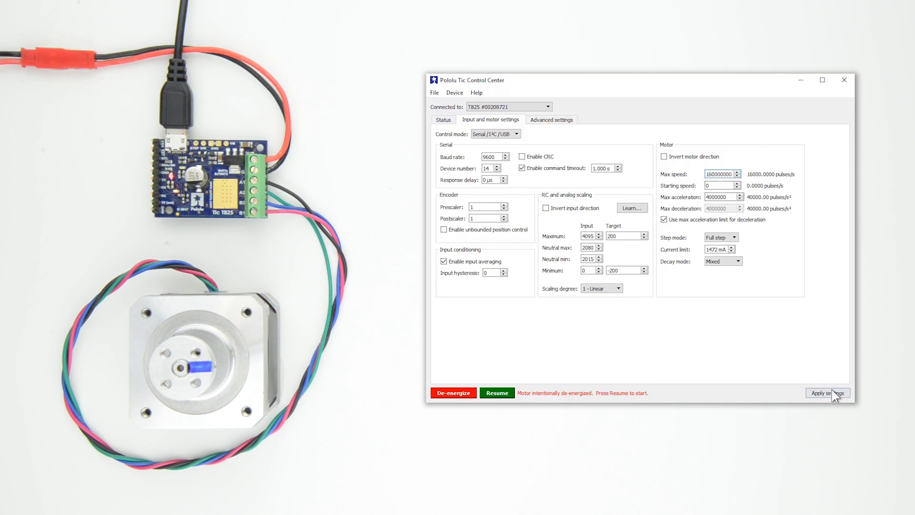
pyautogui.click(827, 392)
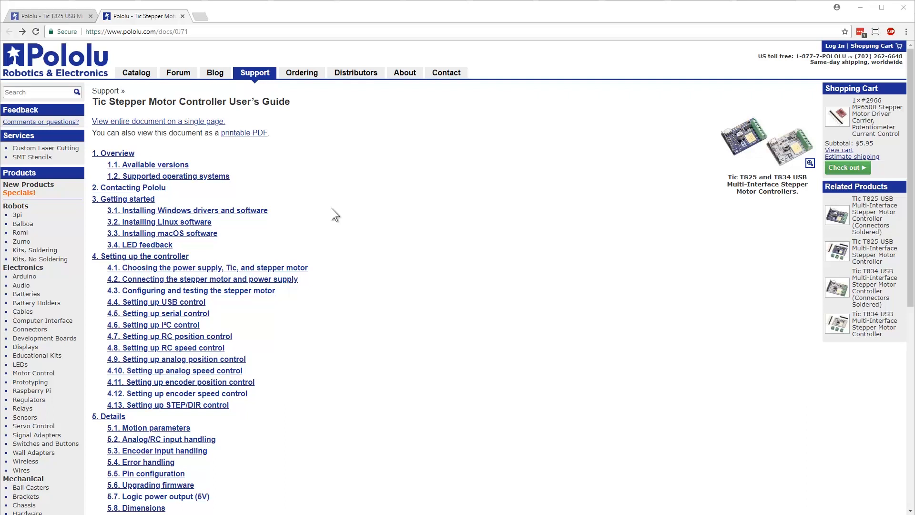
pyautogui.scroll(-3)
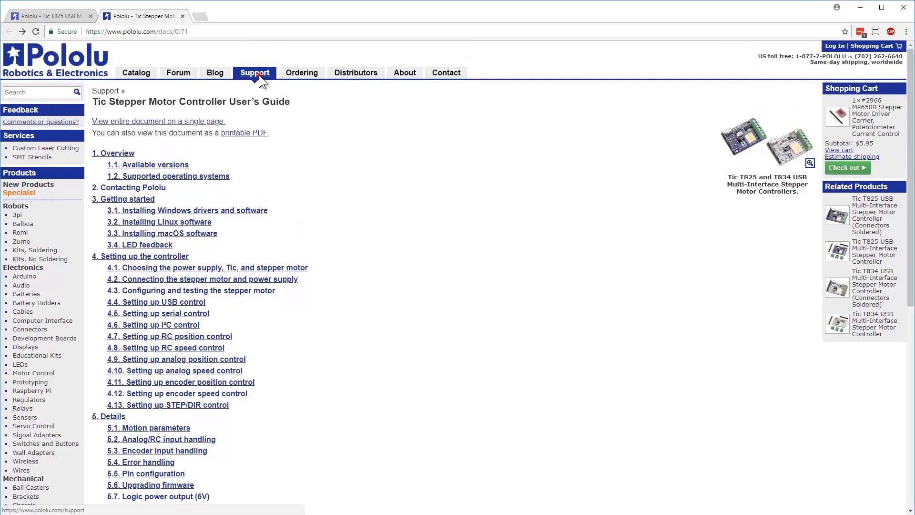
# Review the Pololu technical support page's advice
pyautogui.click(254, 73)
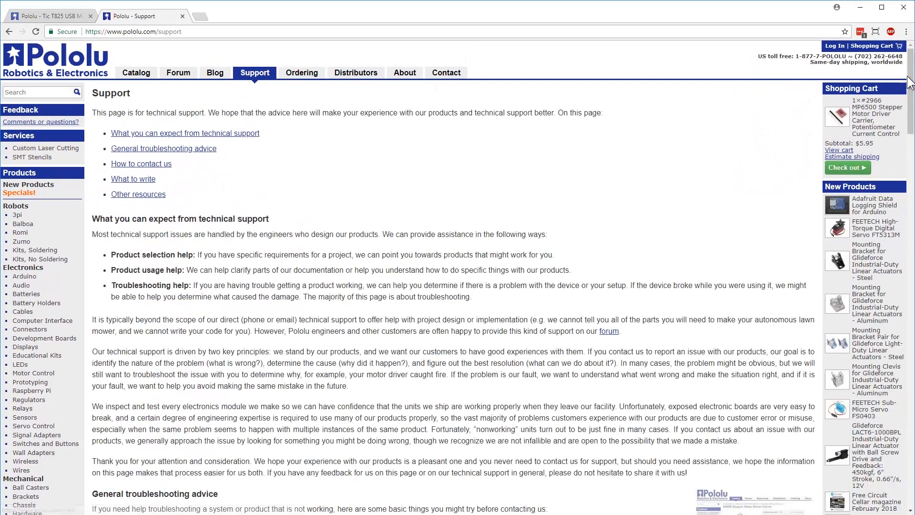
pyautogui.scroll(-3)
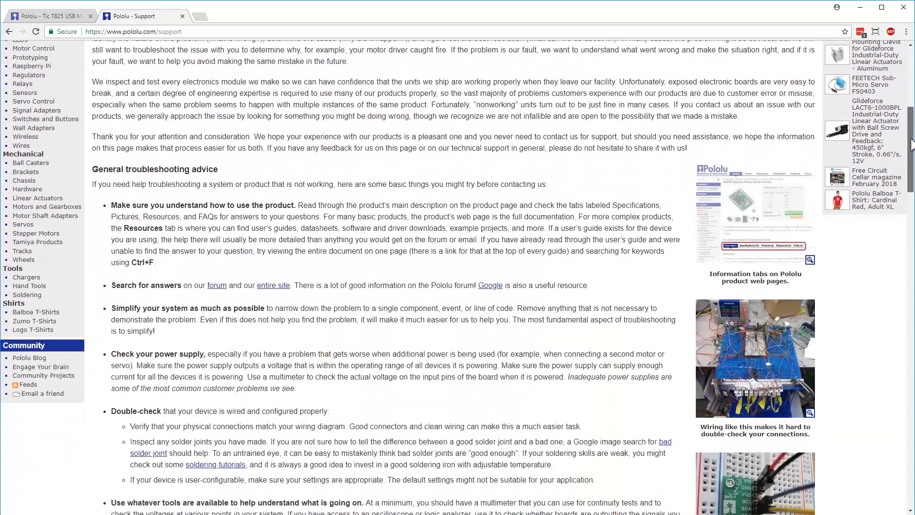
pyautogui.scroll(-3)
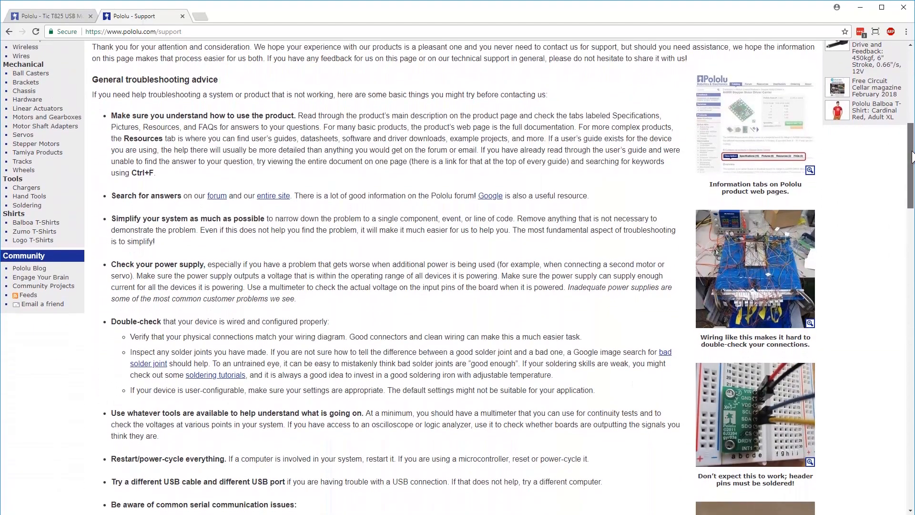
pyautogui.scroll(-3)
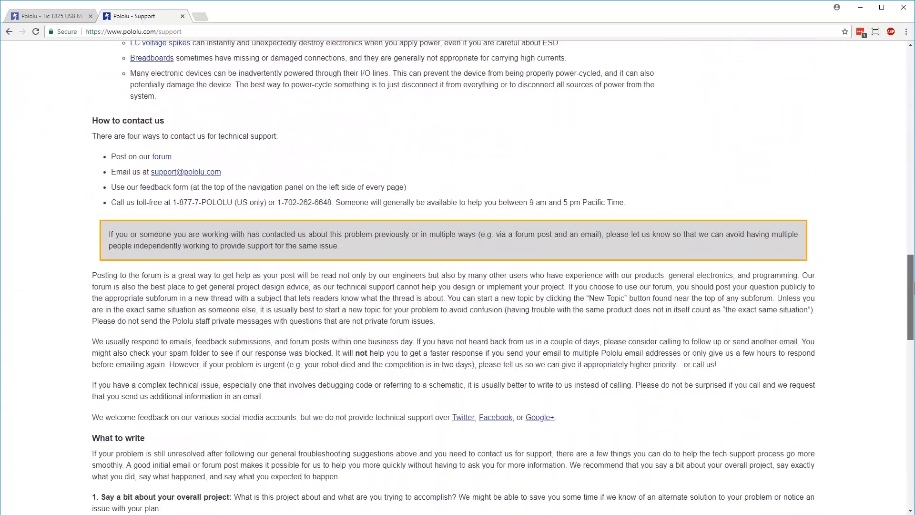
pyautogui.scroll(-3)
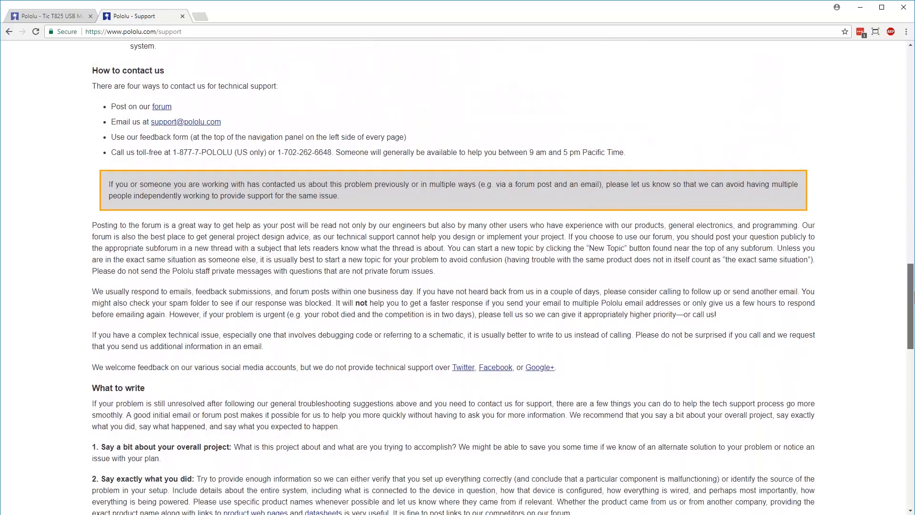
pyautogui.scroll(-3)
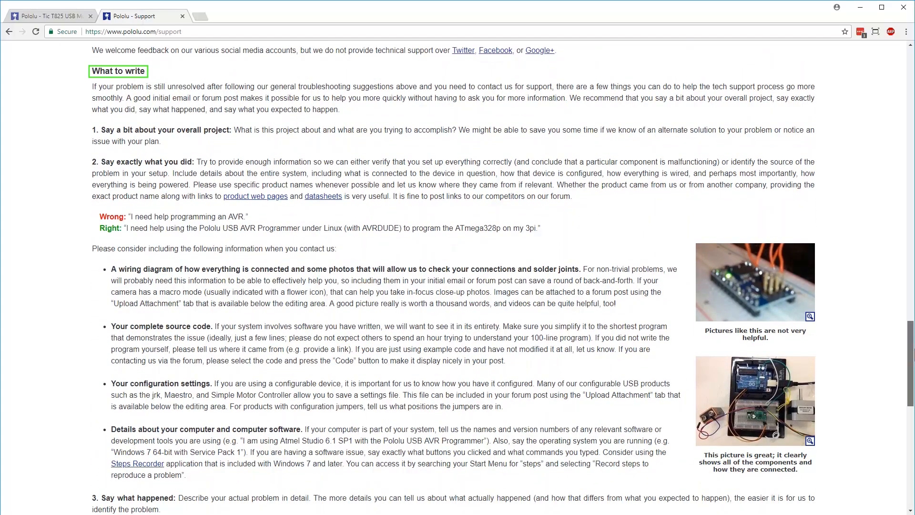
pyautogui.scroll(-3)
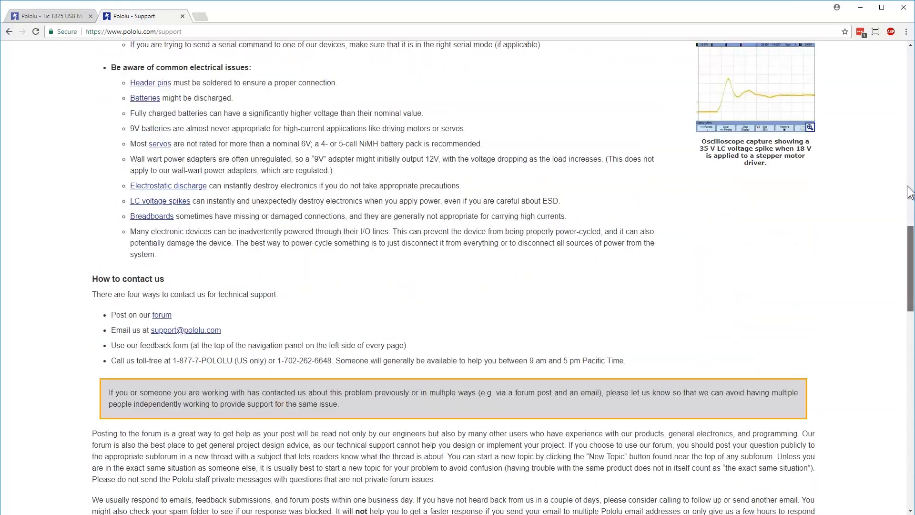
pyautogui.scroll(3)
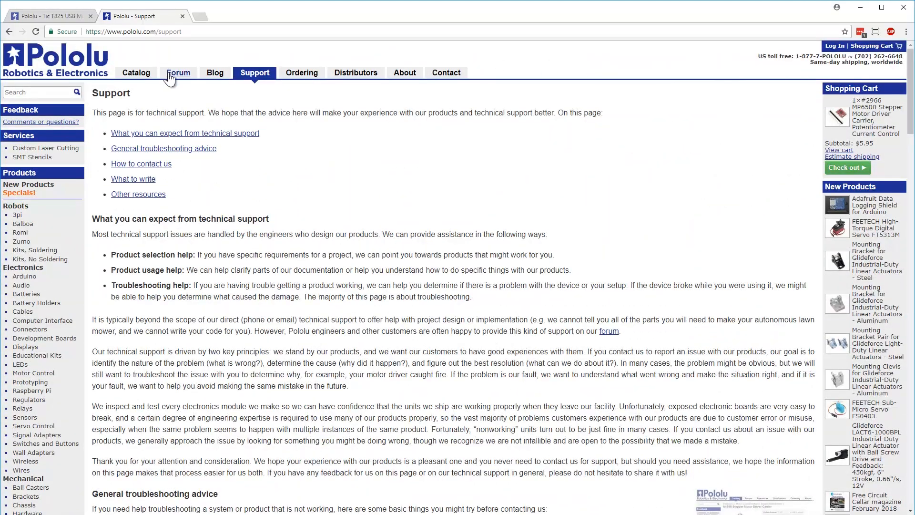
# Go to the Pololu forum and open its Share your projects category
pyautogui.click(178, 72)
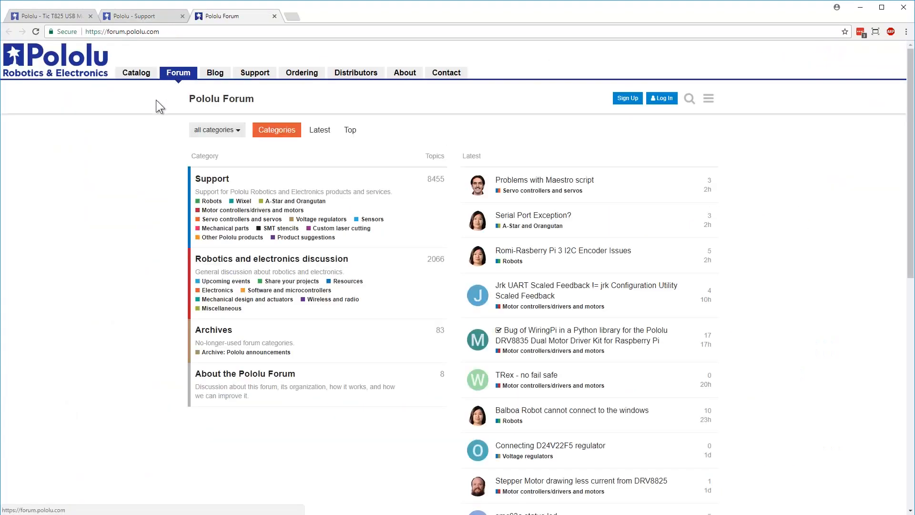
pyautogui.click(291, 281)
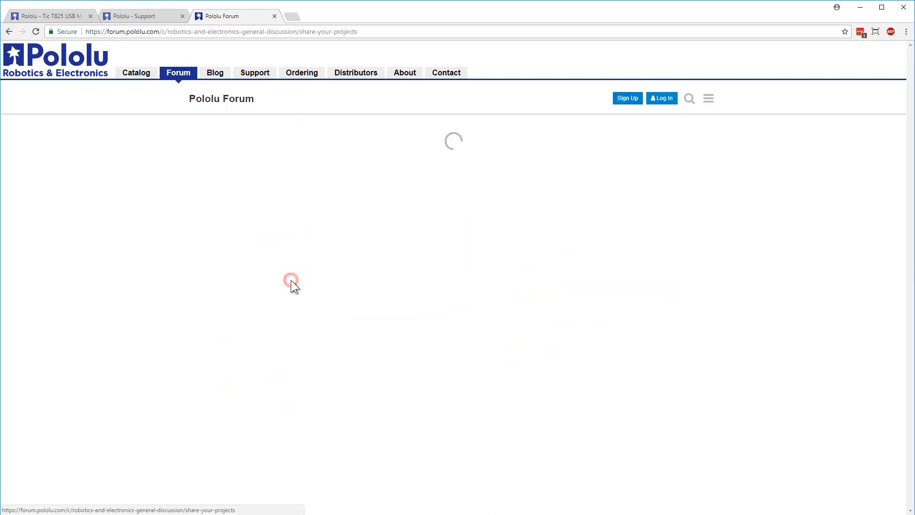